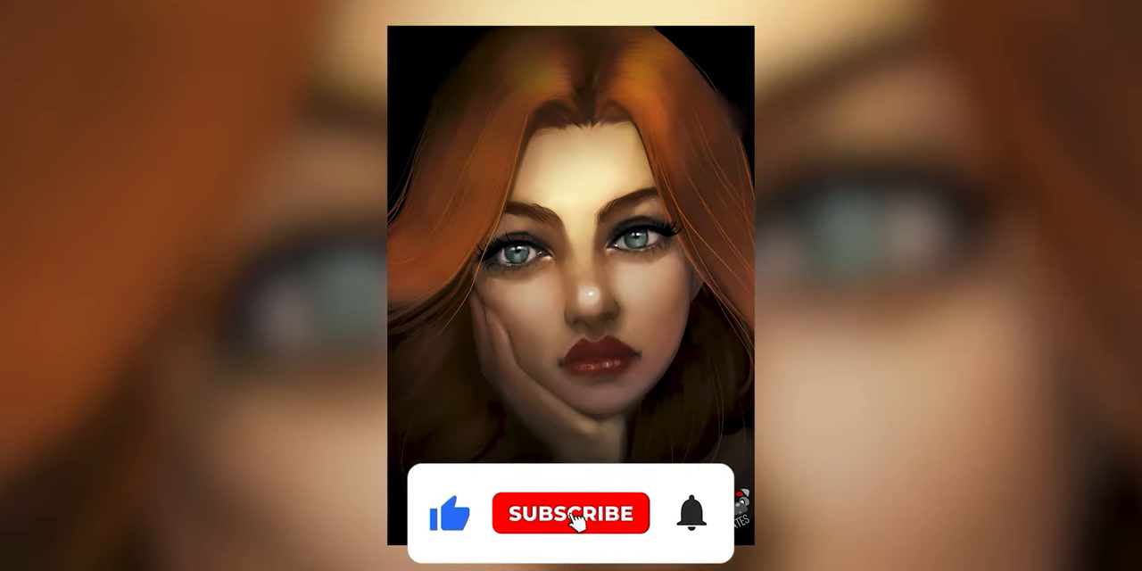
Draw the first filled brown circle on the new paint layer
{"action": "left_click", "coordinate": [571, 514]}
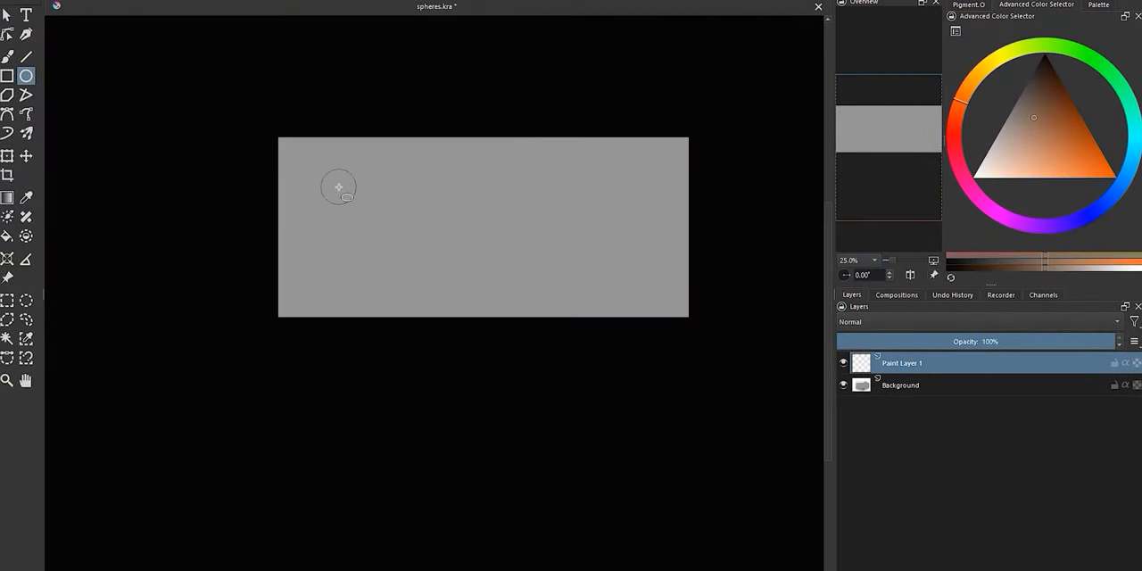
{"action": "left_click_drag", "start_coordinate": [339, 185], "coordinate": [455, 303]}
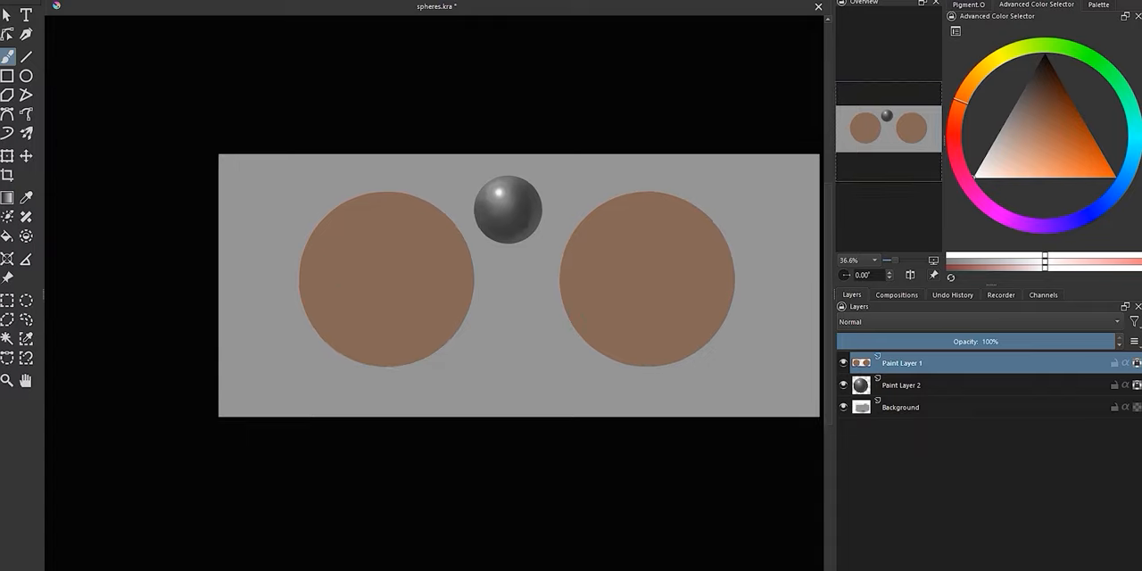
{"action": "mouse_move", "coordinate": [946, 132]}
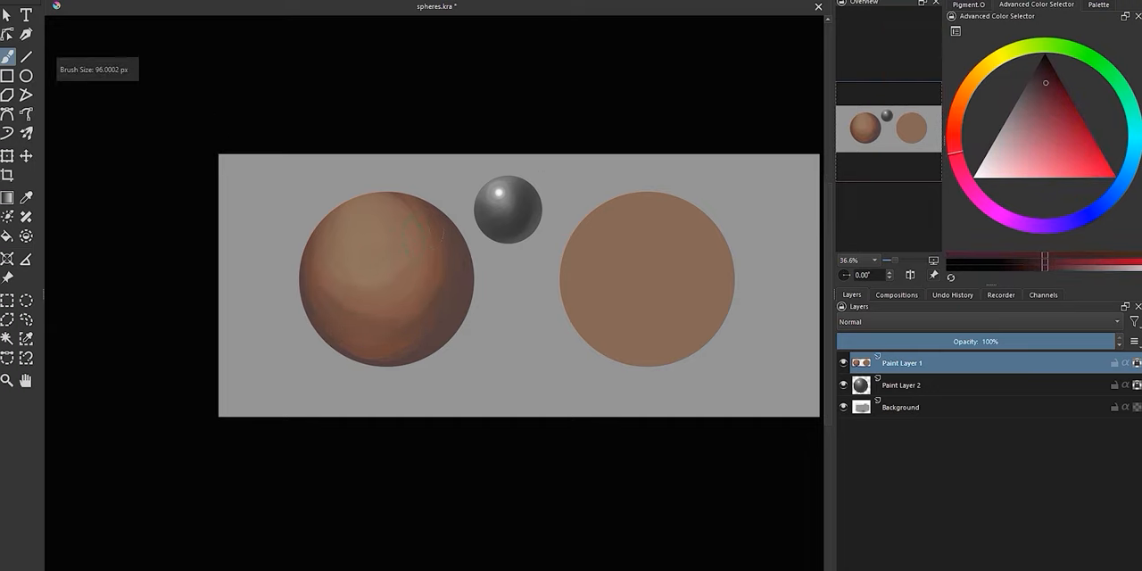
Airbrush dark brown shading over the left circle and pick the next shading colour
{"action": "left_click_drag", "start_coordinate": [419, 241], "coordinate": [375, 348]}
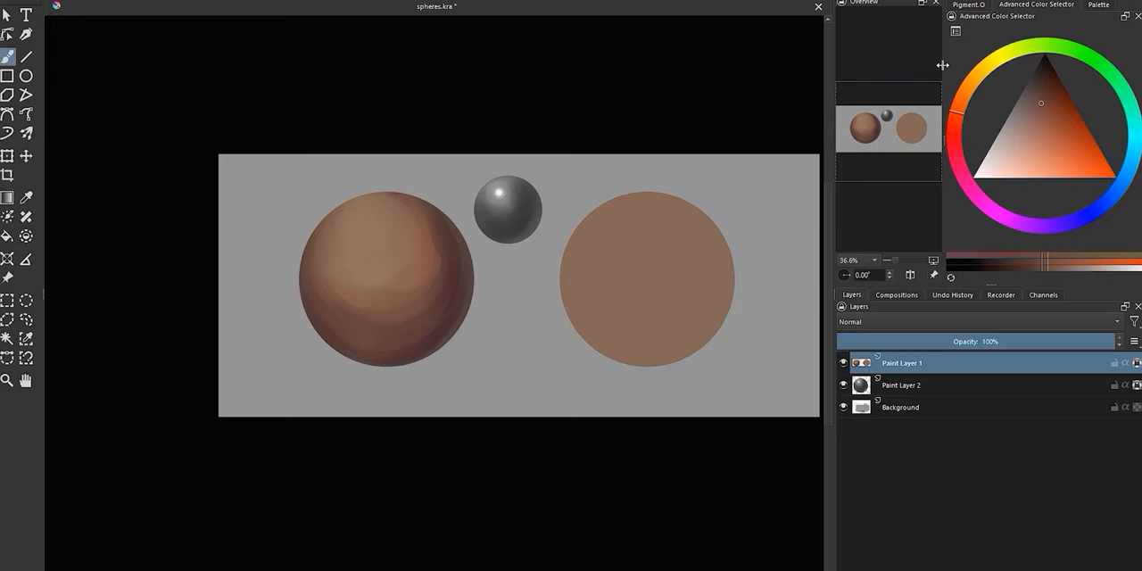
{"action": "left_click", "coordinate": [1013, 143]}
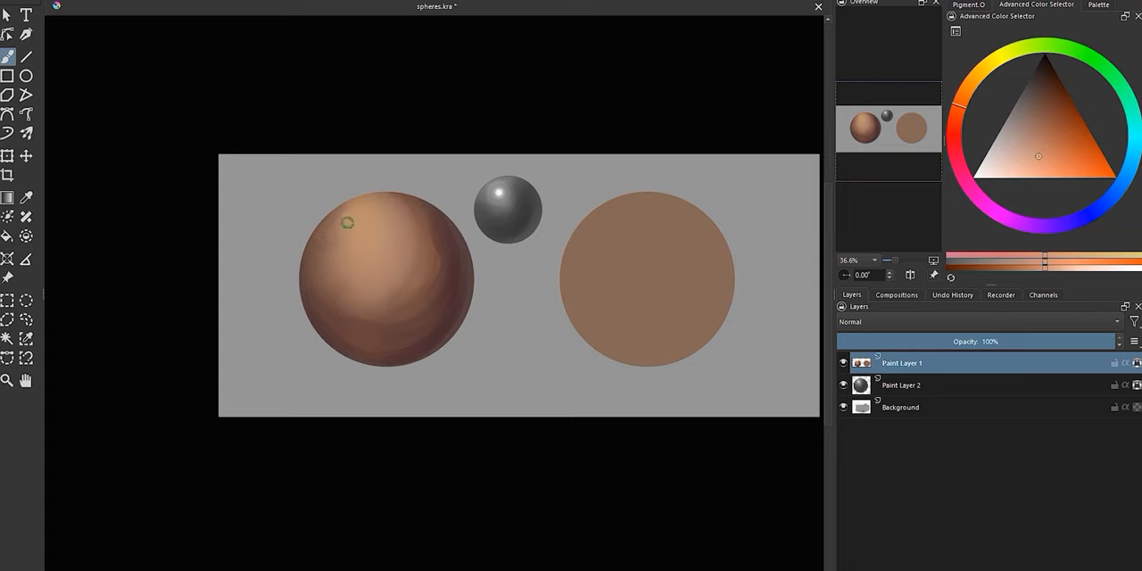
{"action": "mouse_move", "coordinate": [461, 66]}
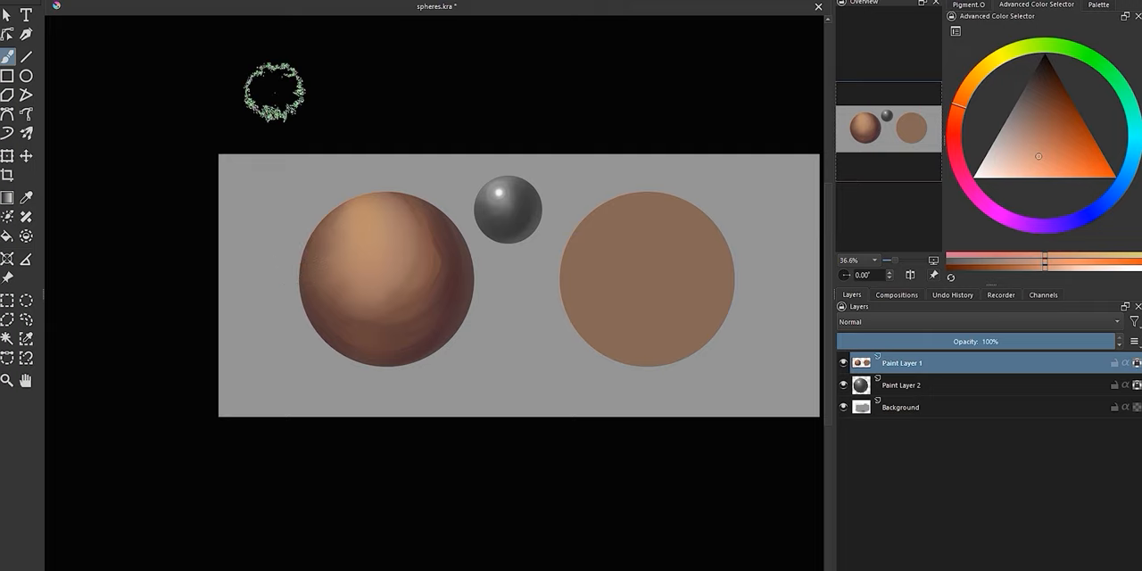
Blend the left sphere's shading and dab a bright highlight on its upper left
{"action": "left_click_drag", "start_coordinate": [271, 89], "coordinate": [366, 324]}
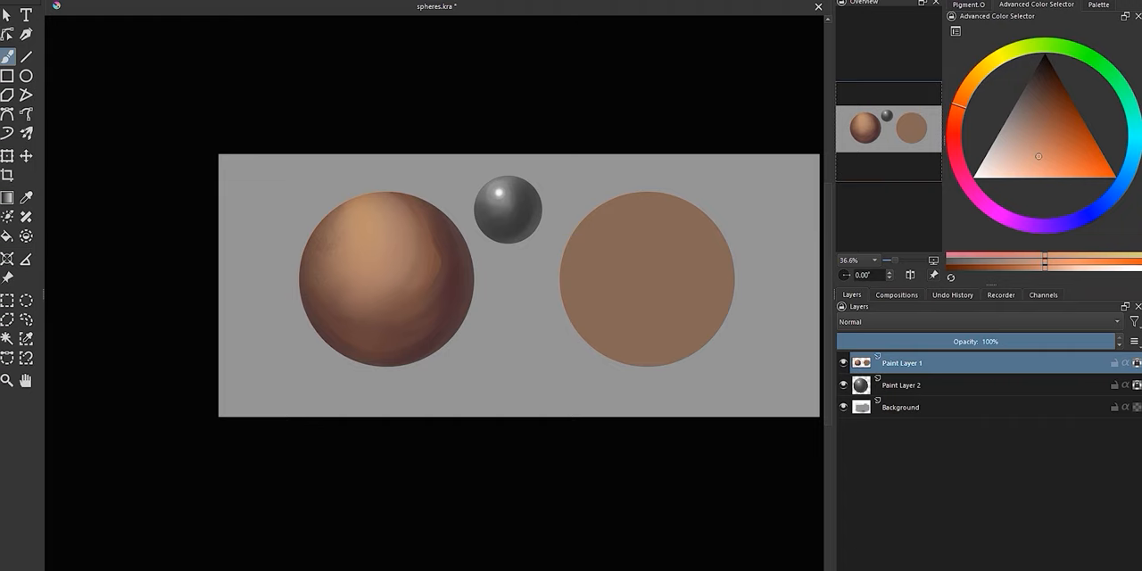
{"action": "left_click", "coordinate": [360, 164]}
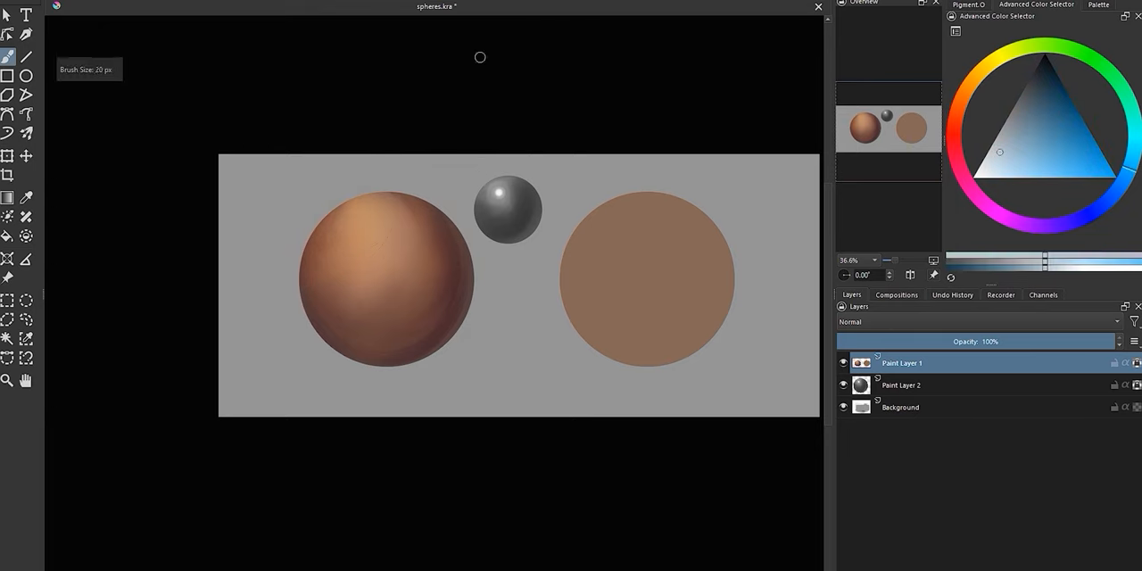
{"action": "left_click", "coordinate": [366, 233]}
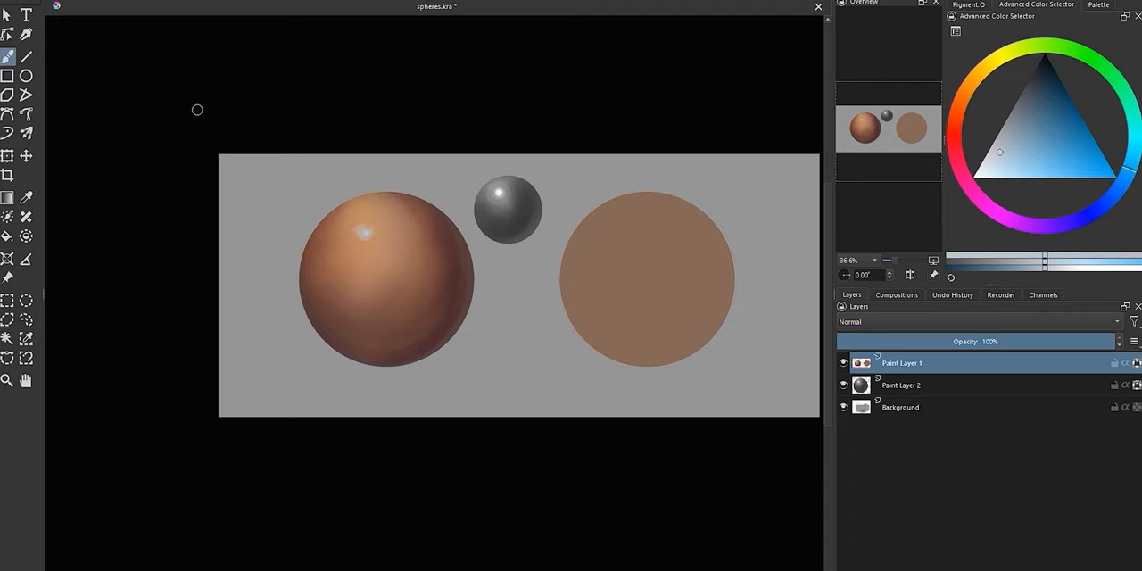
{"action": "left_click", "coordinate": [1040, 89]}
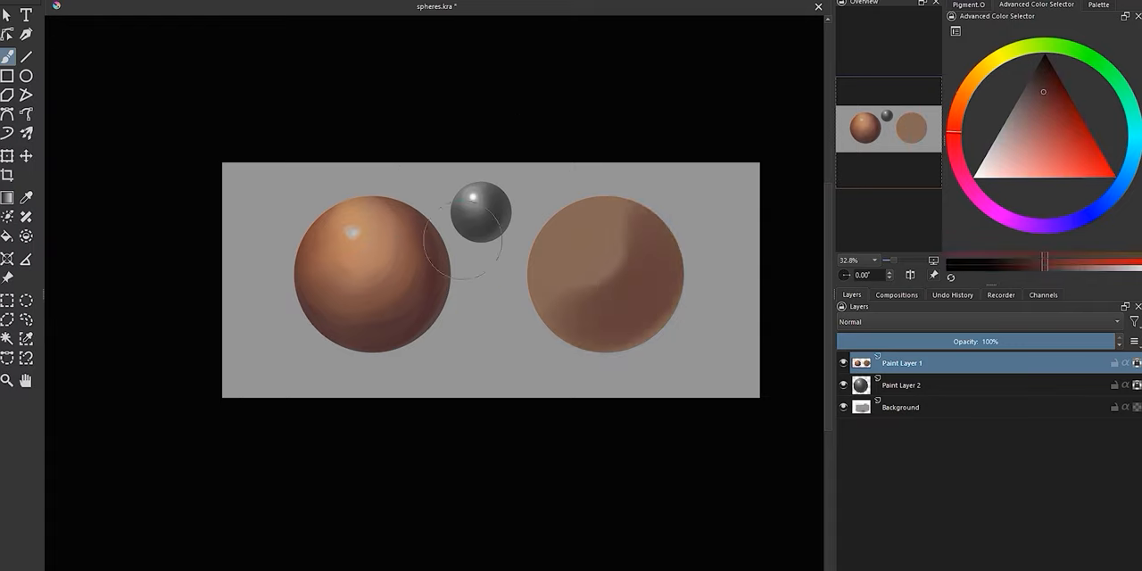
Airbrush shadows onto the right circle and smooth them into a rounded sphere
{"action": "left_click", "coordinate": [1042, 126]}
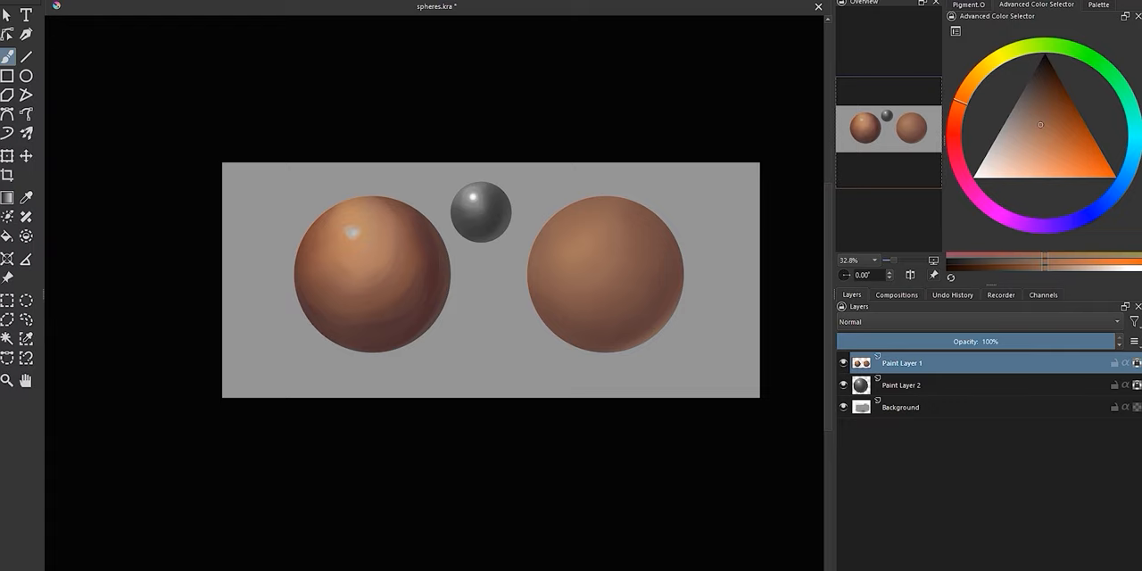
{"action": "left_click_drag", "start_coordinate": [396, 218], "coordinate": [384, 348]}
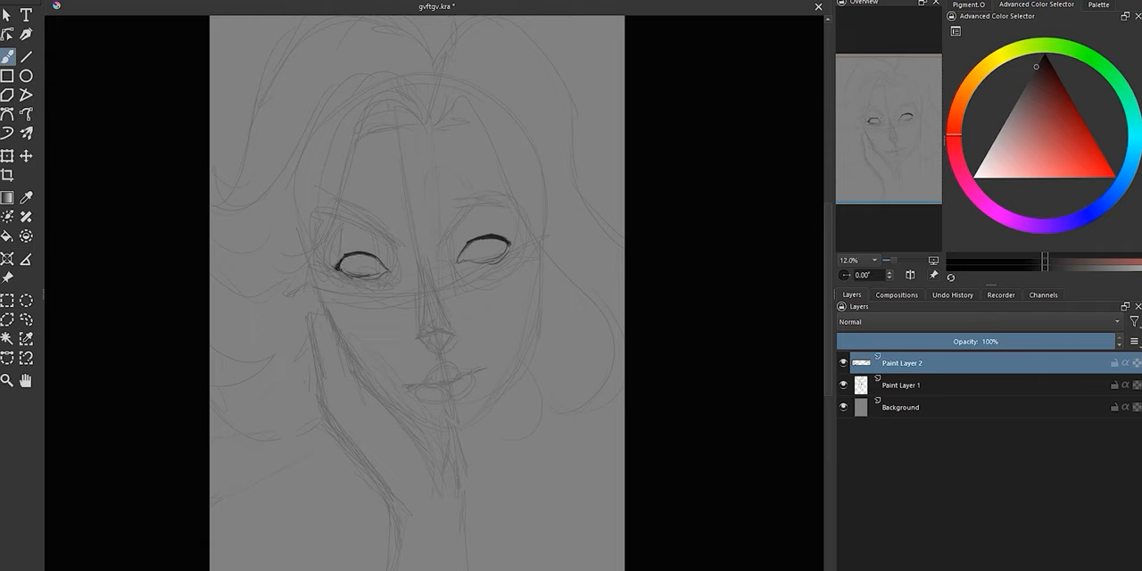
Ink over both eye outlines of the portrait sketch with a dark brush
{"action": "left_click_drag", "start_coordinate": [339, 267], "coordinate": [393, 250]}
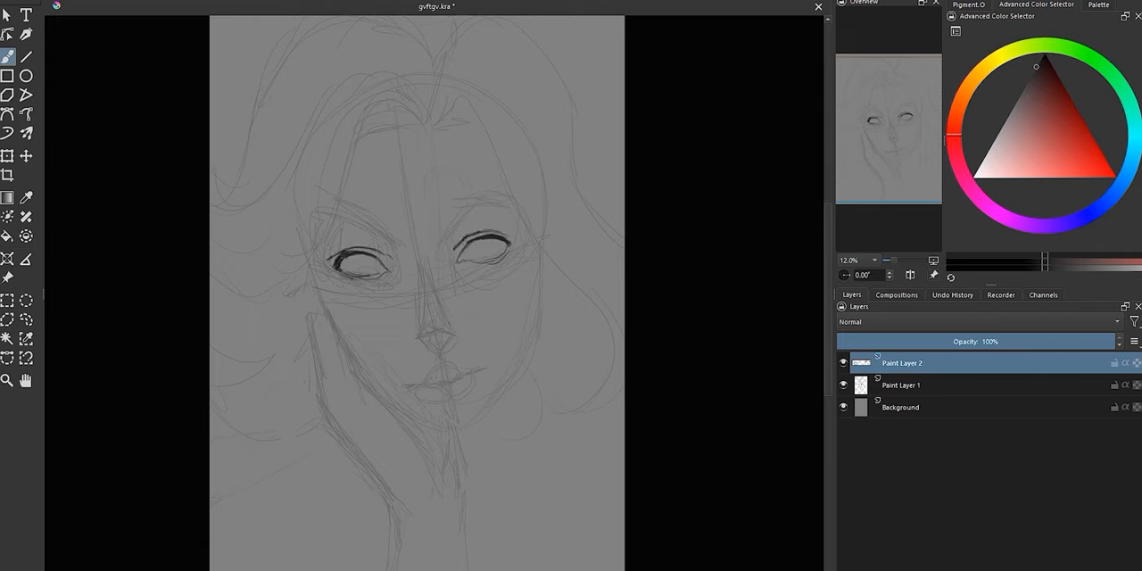
{"action": "left_click_drag", "start_coordinate": [312, 205], "coordinate": [517, 187]}
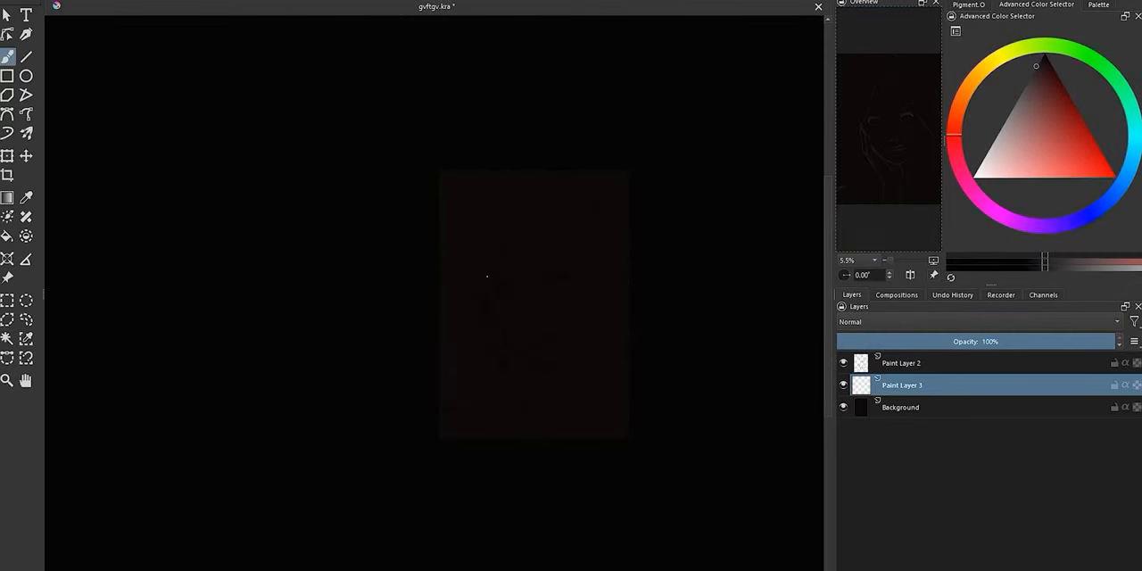
Switch back to the spheres.kra document with the shaded copper spheres
{"action": "left_click_drag", "start_coordinate": [421, 287], "coordinate": [617, 478]}
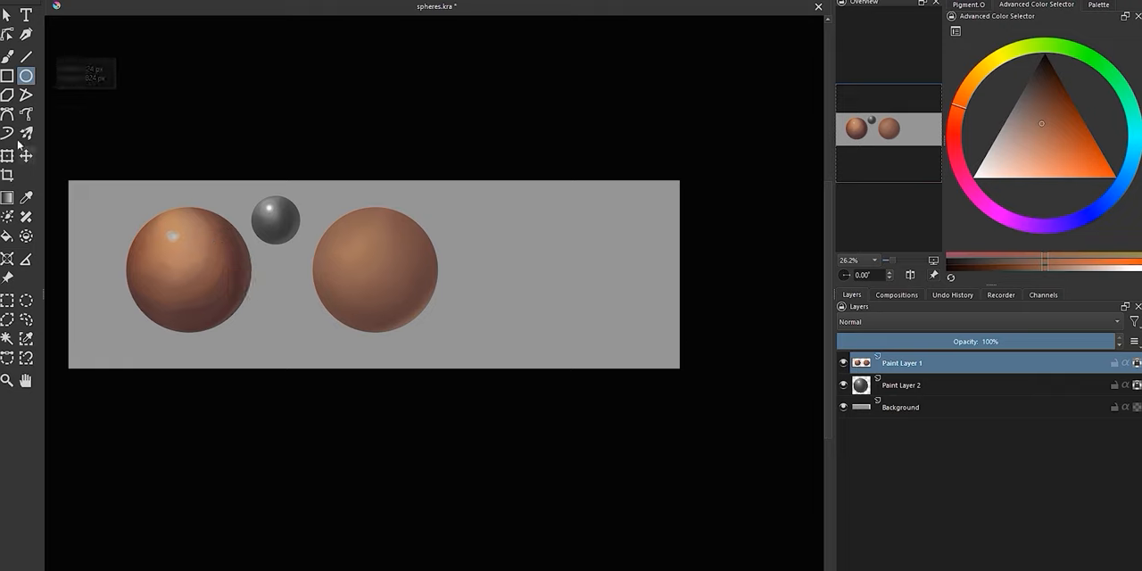
Outline a circular ellipse selection for the third sphere right of the first two
{"action": "left_click_drag", "start_coordinate": [496, 198], "coordinate": [549, 259]}
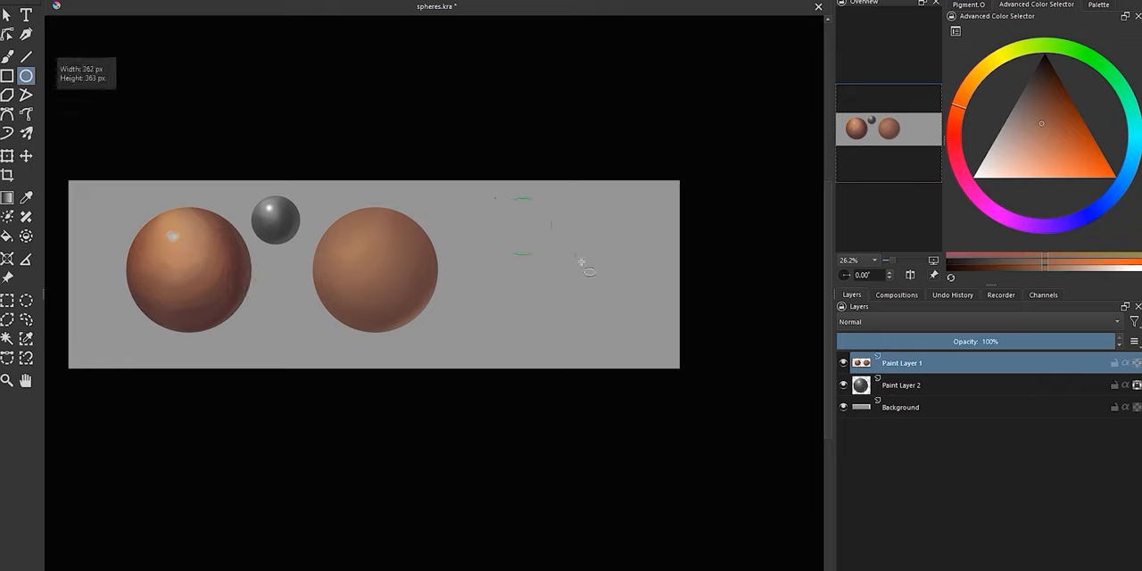
{"action": "left_click_drag", "start_coordinate": [496, 200], "coordinate": [621, 330]}
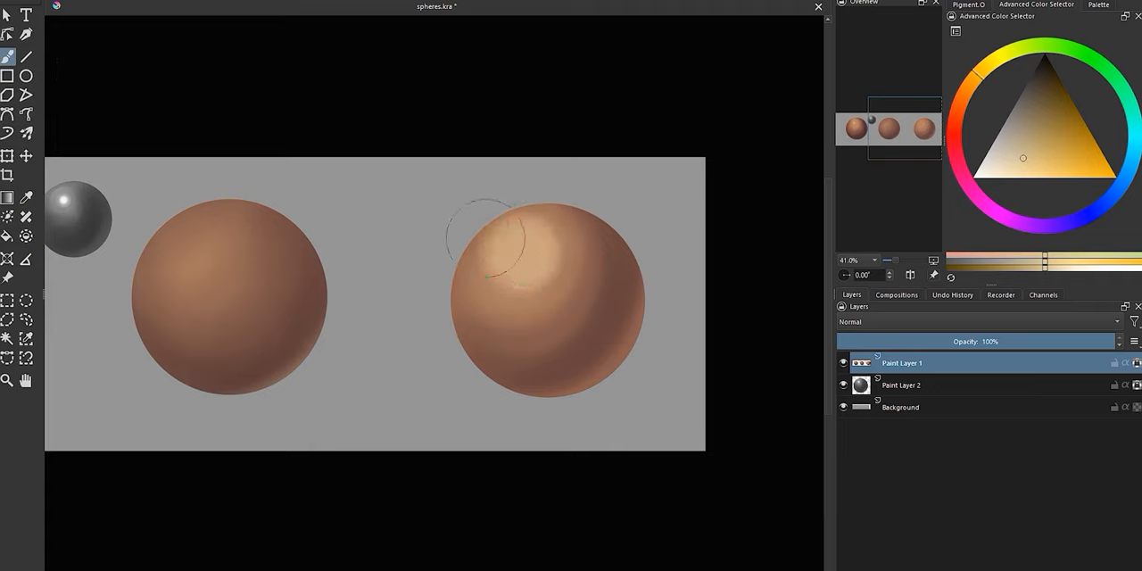
Sketch blue form arrows over the sphere on Paint Layer 3, then hide that layer
{"action": "left_click", "coordinate": [1049, 86]}
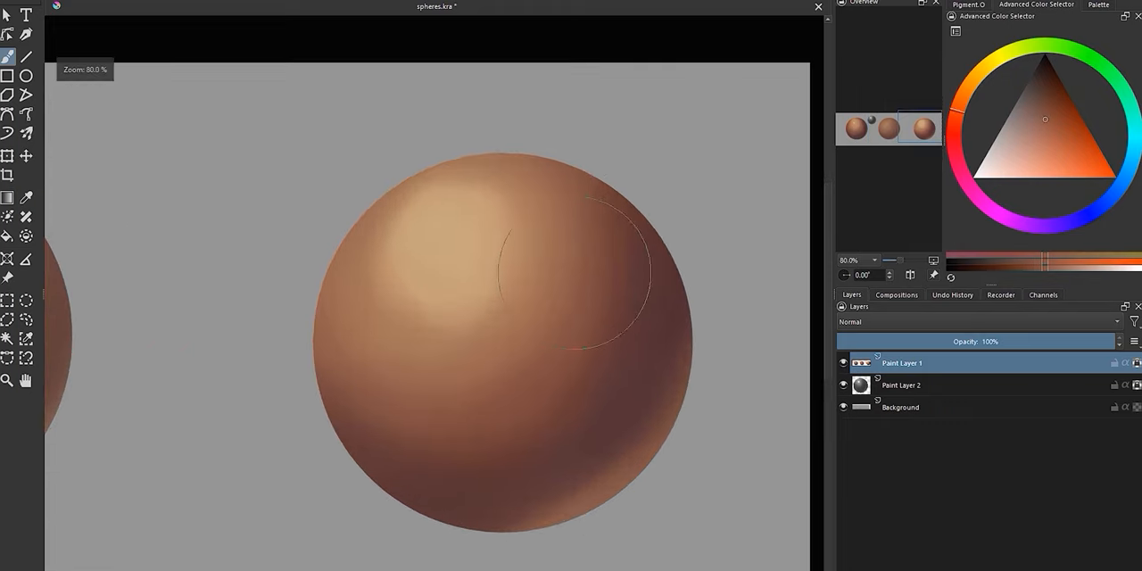
{"action": "left_click", "coordinate": [1063, 107]}
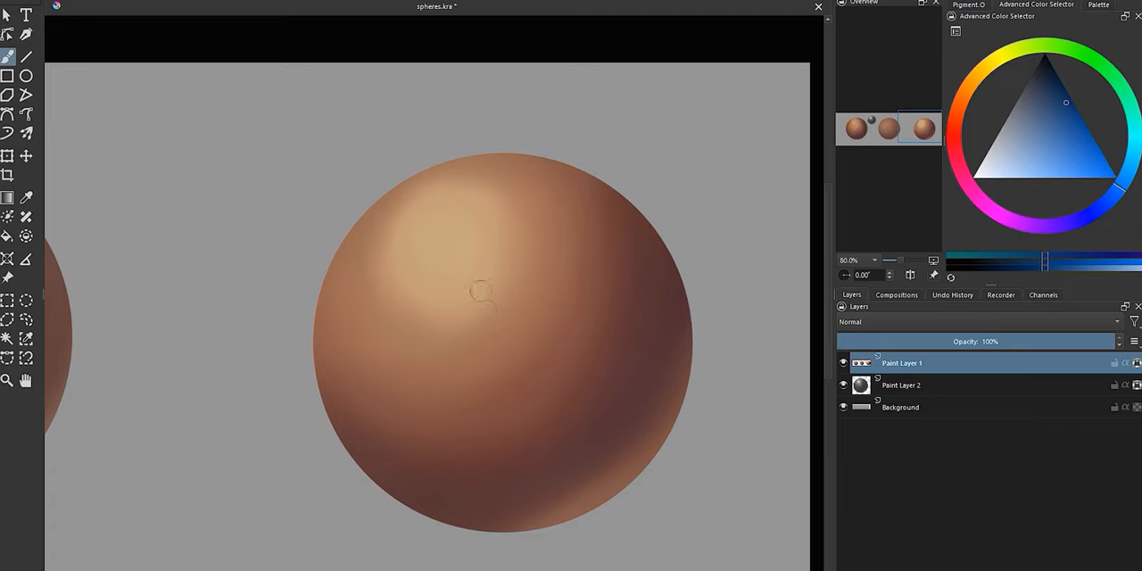
{"action": "left_click_drag", "start_coordinate": [480, 277], "coordinate": [535, 338]}
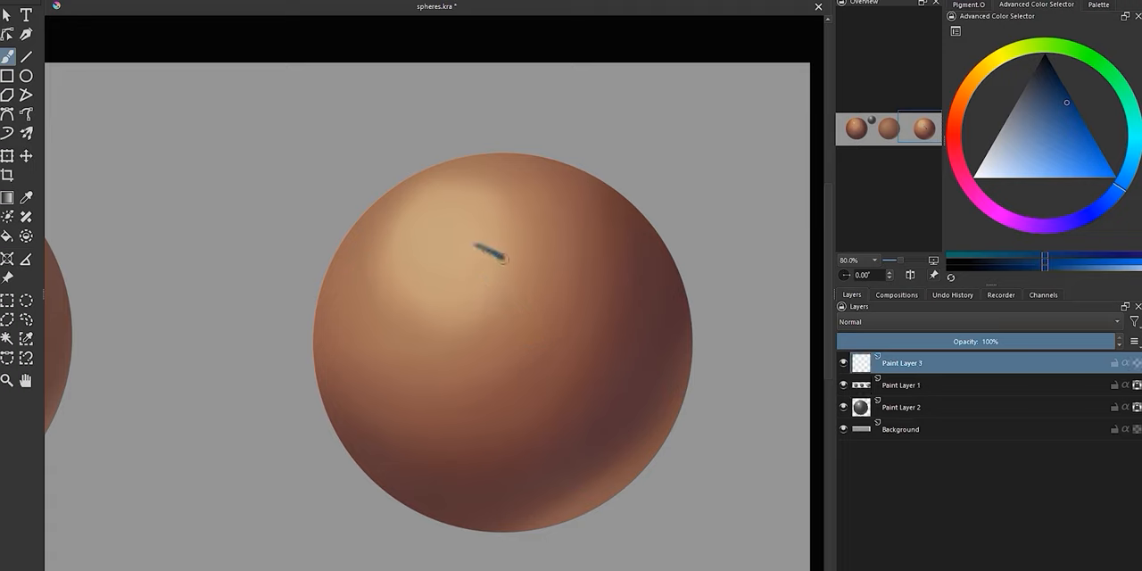
{"action": "left_click_drag", "start_coordinate": [471, 243], "coordinate": [552, 319]}
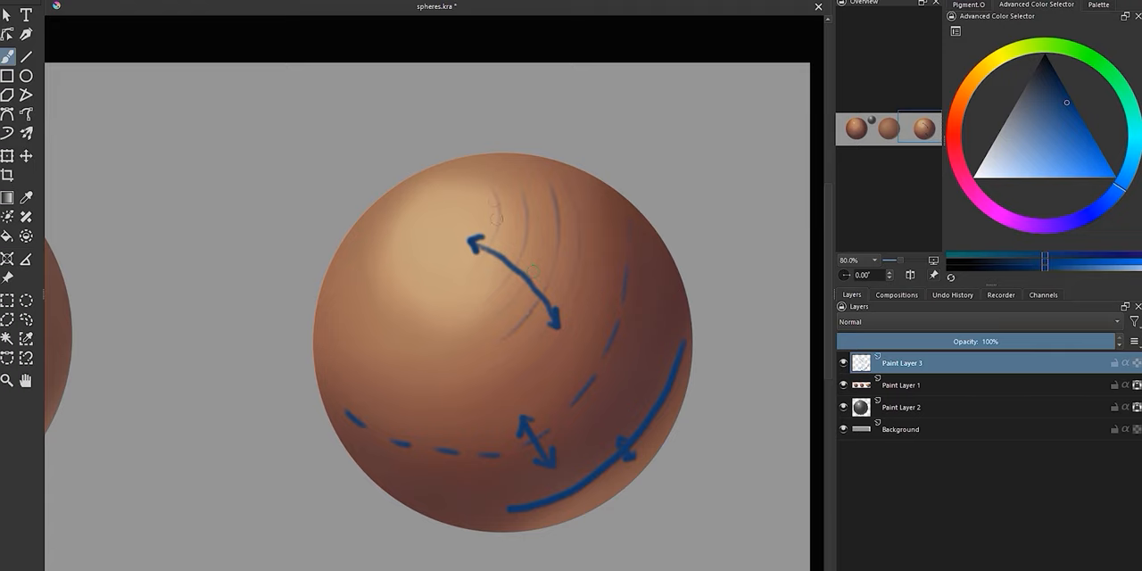
{"action": "left_click", "coordinate": [842, 364]}
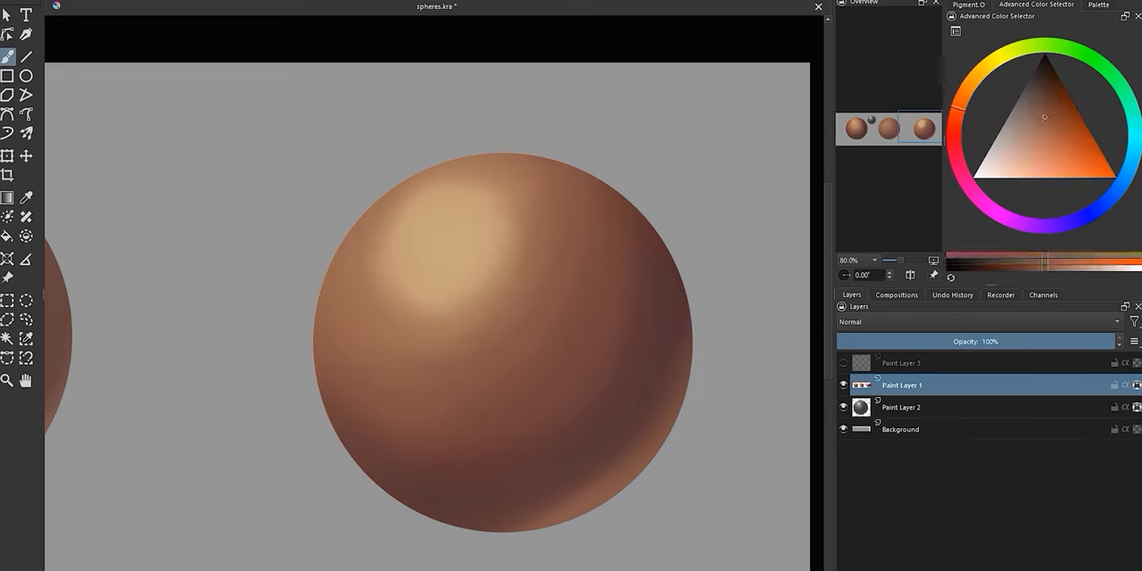
{"action": "left_click_drag", "start_coordinate": [443, 228], "coordinate": [633, 392]}
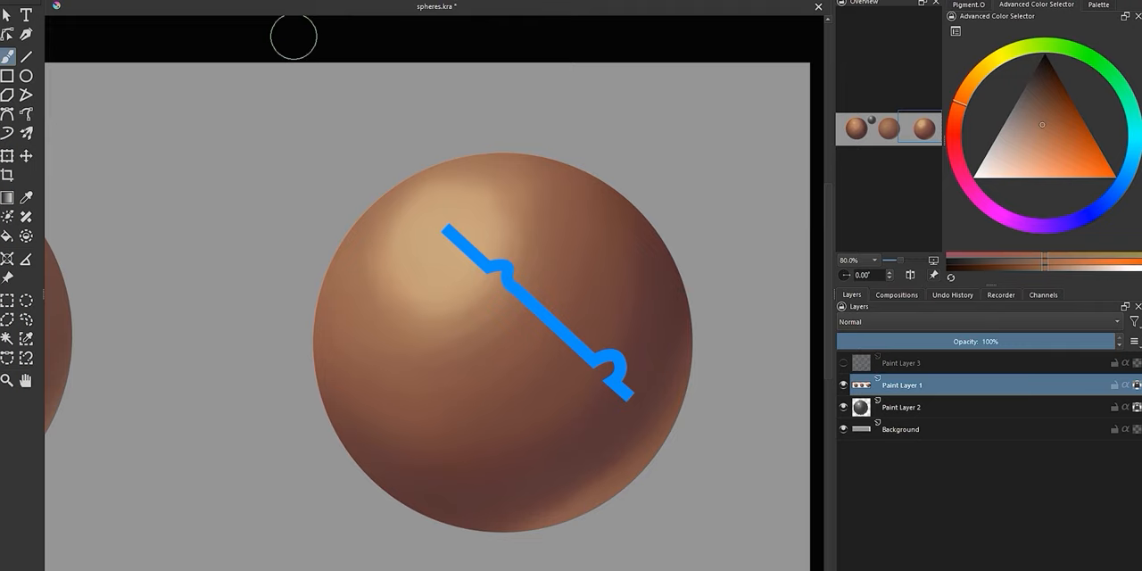
{"action": "left_click", "coordinate": [901, 362]}
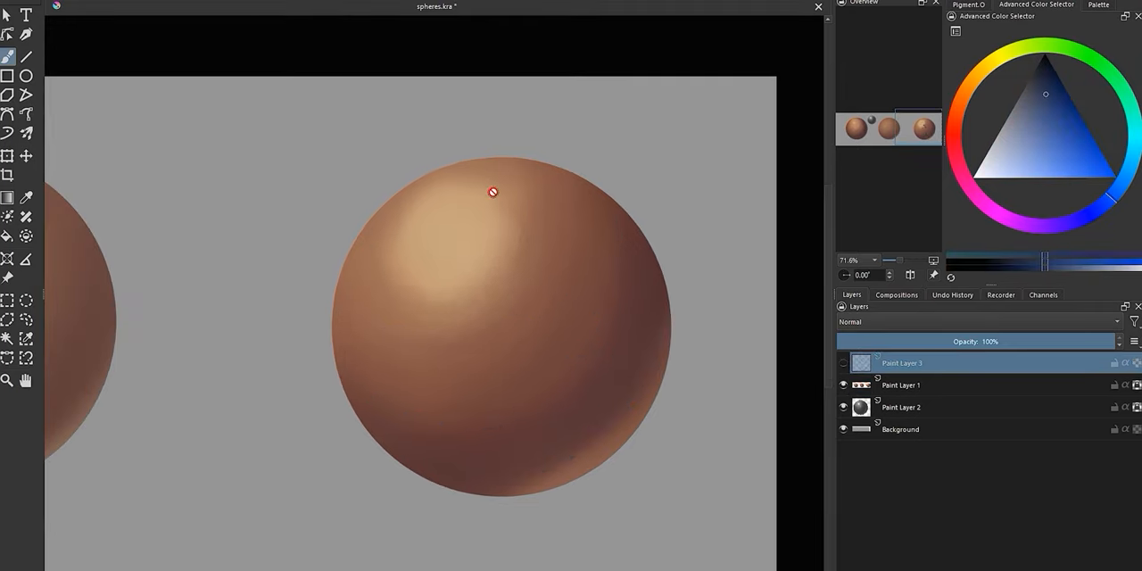
{"action": "left_click_drag", "start_coordinate": [492, 193], "coordinate": [768, 557]}
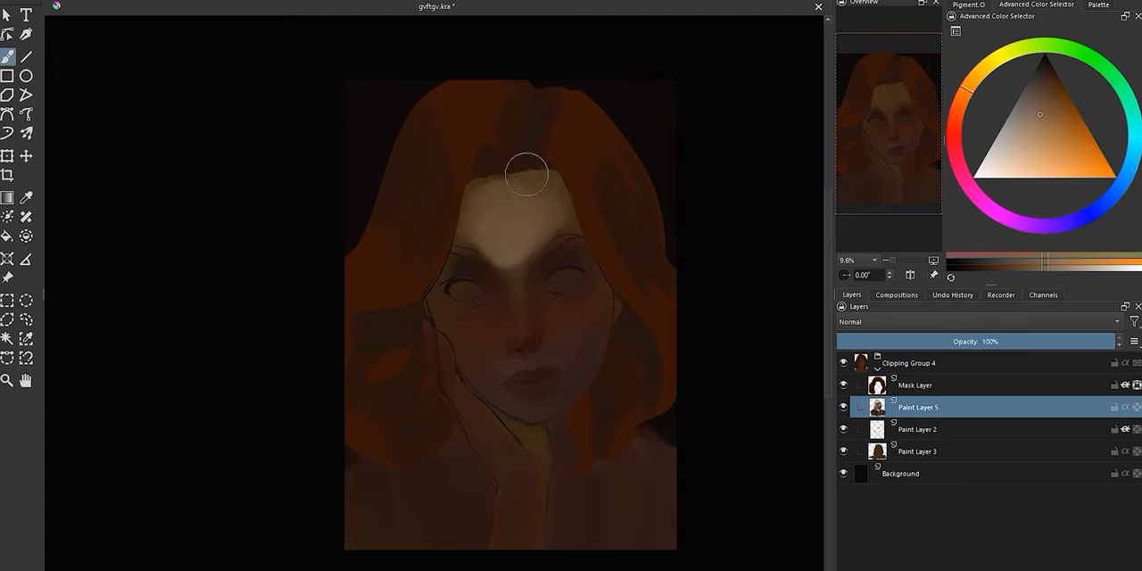
Paint lighter skin on the forehead and warm shading around the nose and eyes
{"action": "left_click_drag", "start_coordinate": [526, 175], "coordinate": [532, 271]}
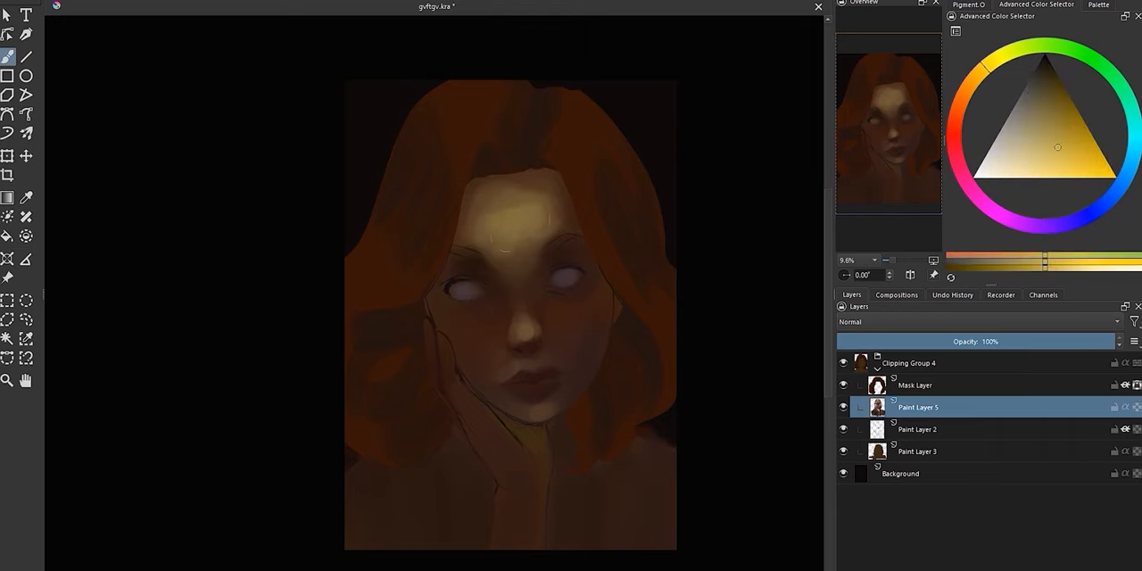
{"action": "left_click", "coordinate": [1050, 68]}
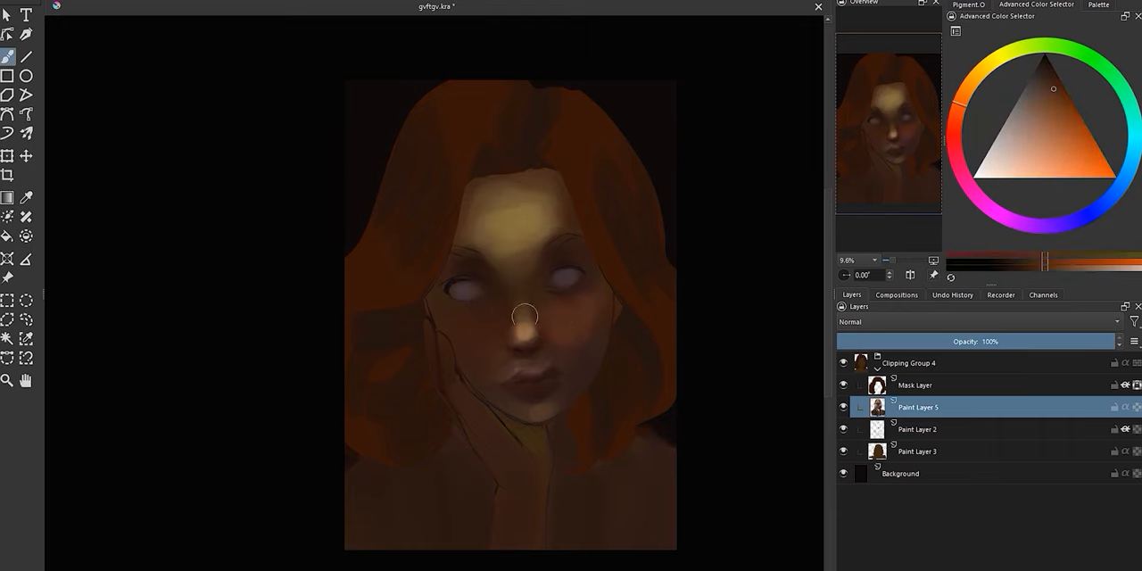
{"action": "left_click_drag", "start_coordinate": [524, 314], "coordinate": [571, 307]}
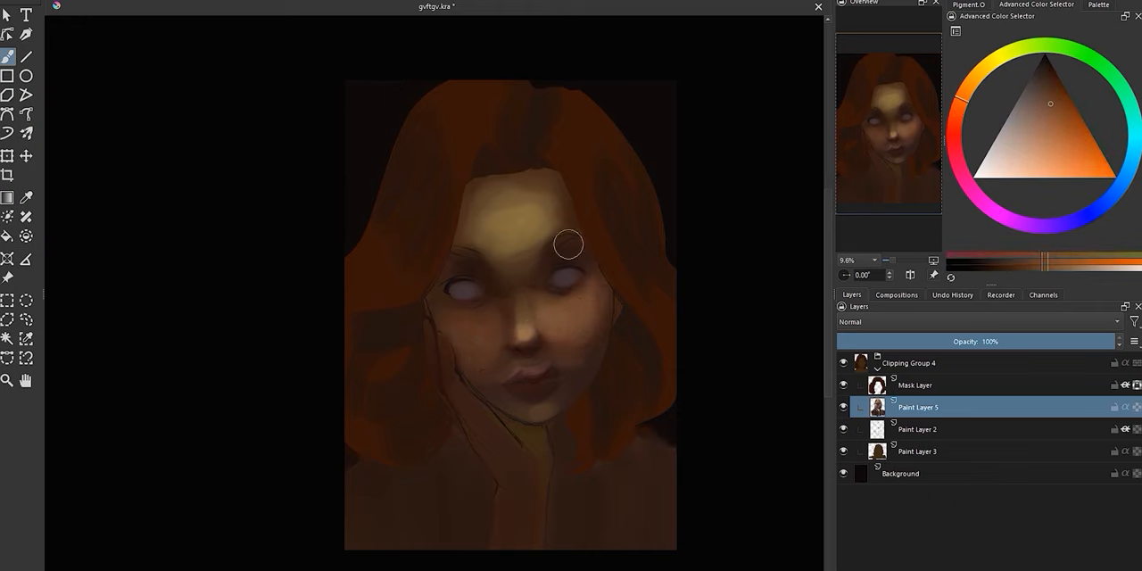
{"action": "left_click", "coordinate": [1043, 60]}
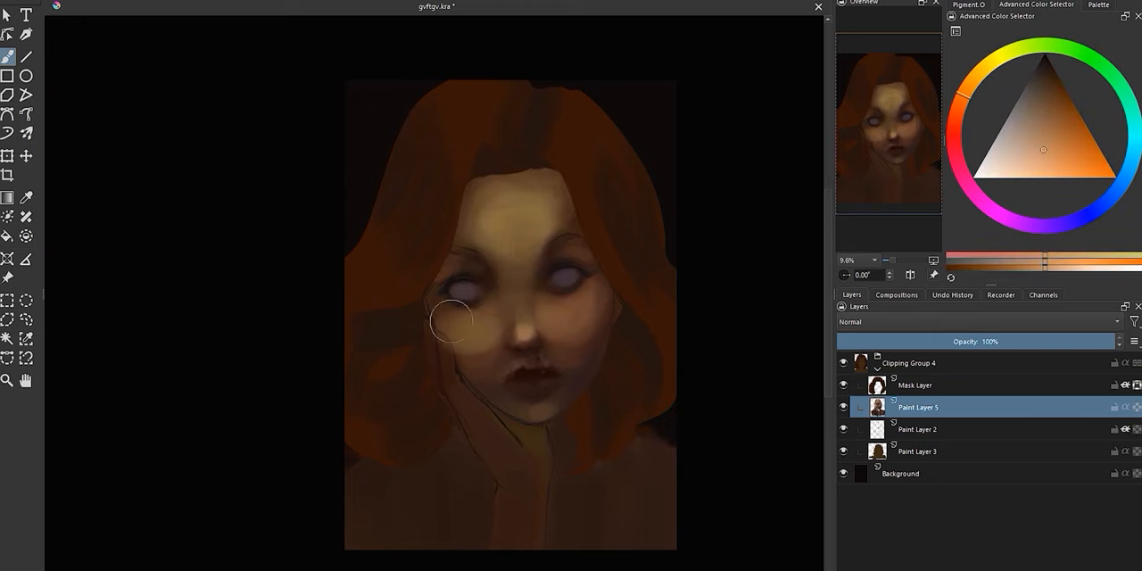
Soften the cheek shading and add light tones around the nose and mouth
{"action": "left_click_drag", "start_coordinate": [455, 321], "coordinate": [576, 175]}
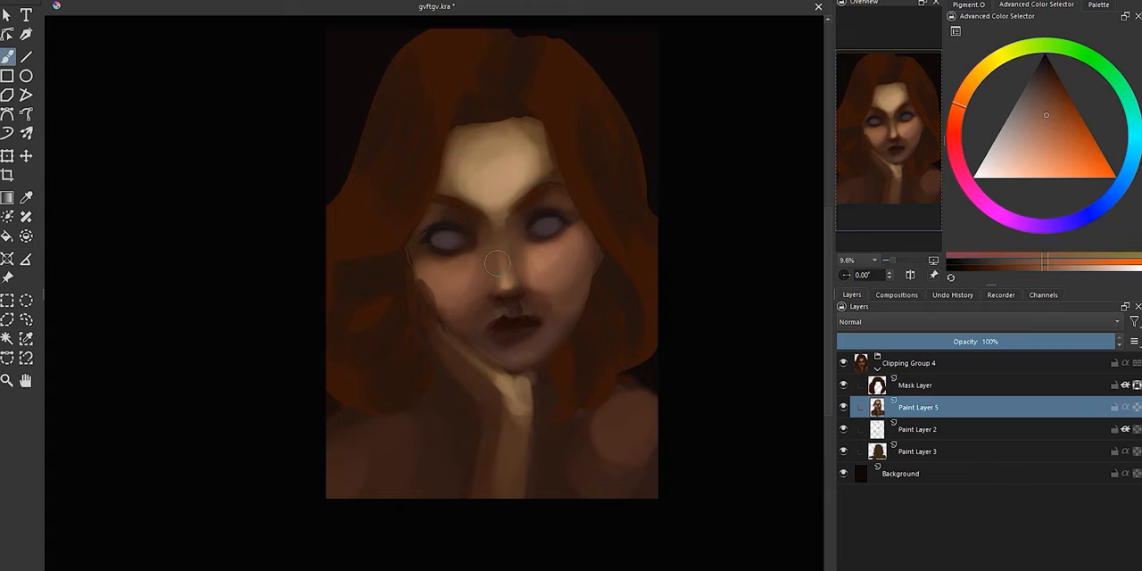
{"action": "left_click_drag", "start_coordinate": [467, 223], "coordinate": [532, 223]}
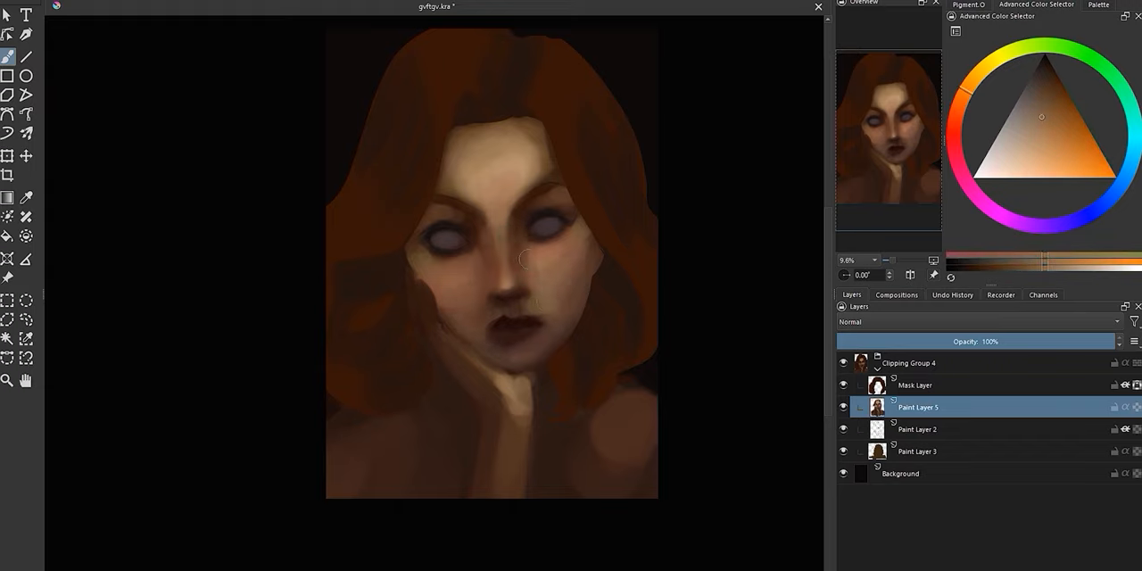
{"action": "left_click", "coordinate": [1044, 91]}
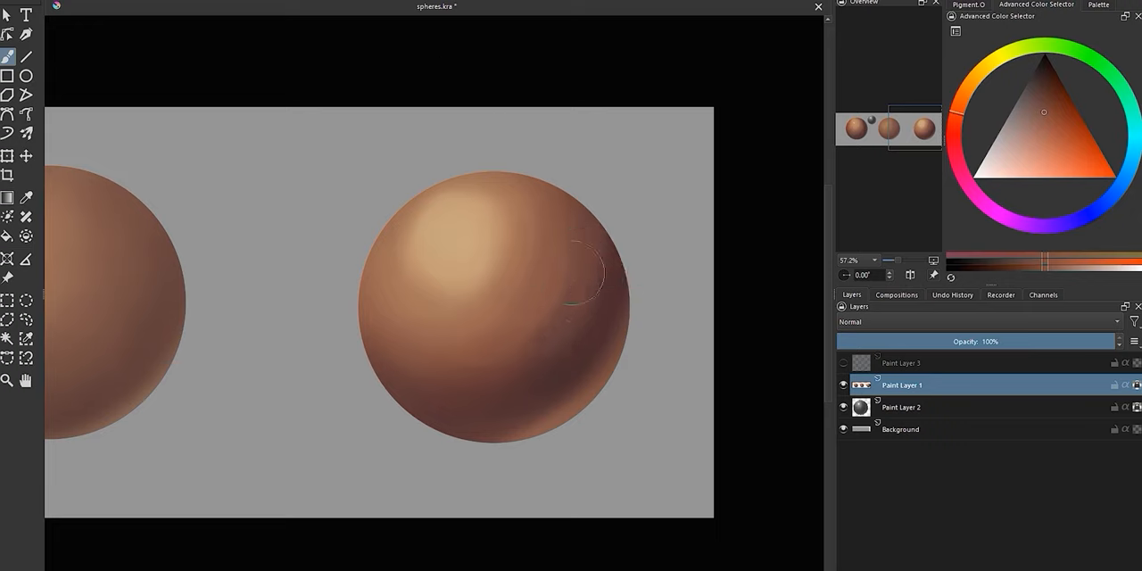
Add Paint Layer 4 and draw blue curves along the sphere's shadow edges
{"action": "left_click", "coordinate": [902, 362]}
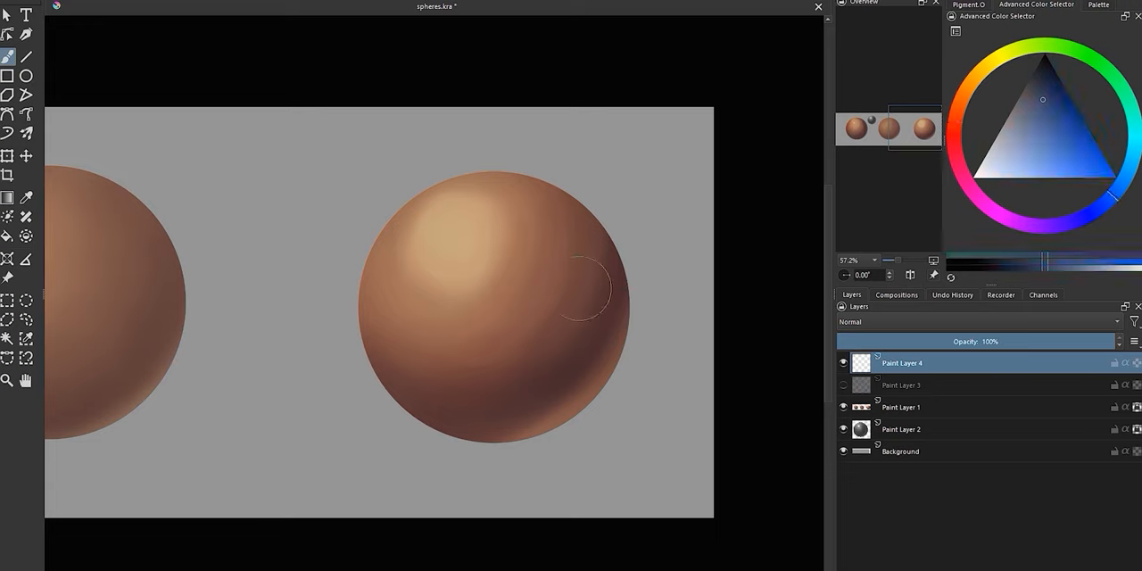
{"action": "left_click_drag", "start_coordinate": [419, 339], "coordinate": [457, 424]}
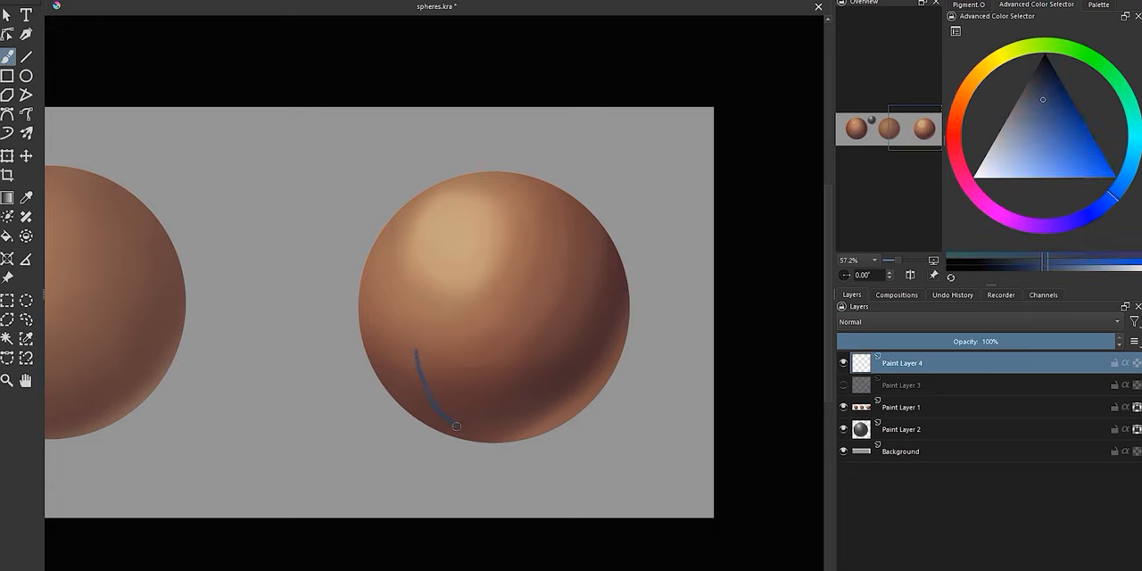
{"action": "left_click_drag", "start_coordinate": [457, 424], "coordinate": [611, 313]}
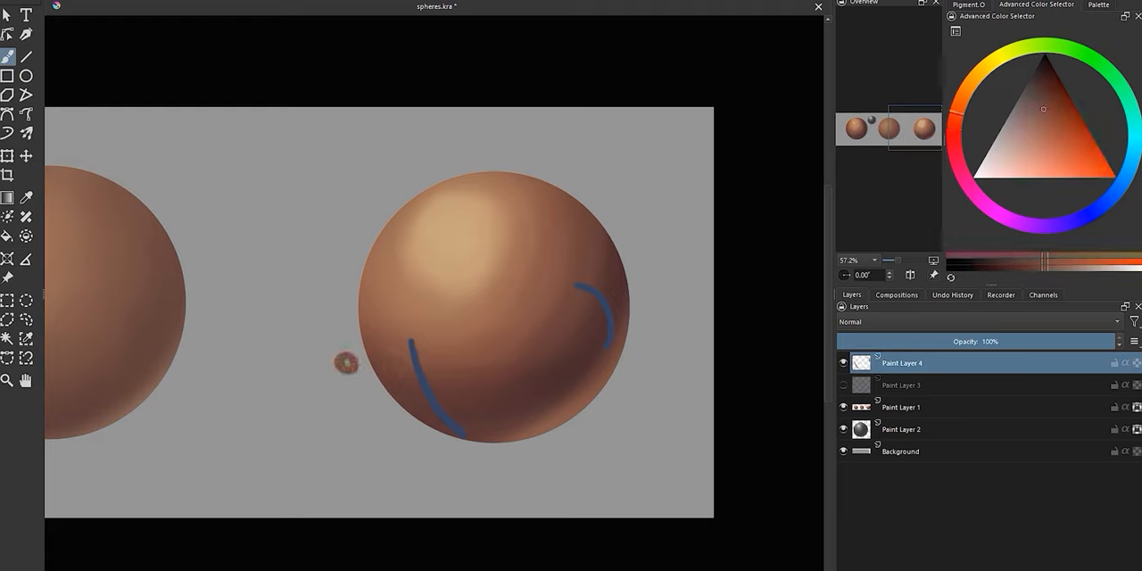
{"action": "left_click", "coordinate": [346, 391]}
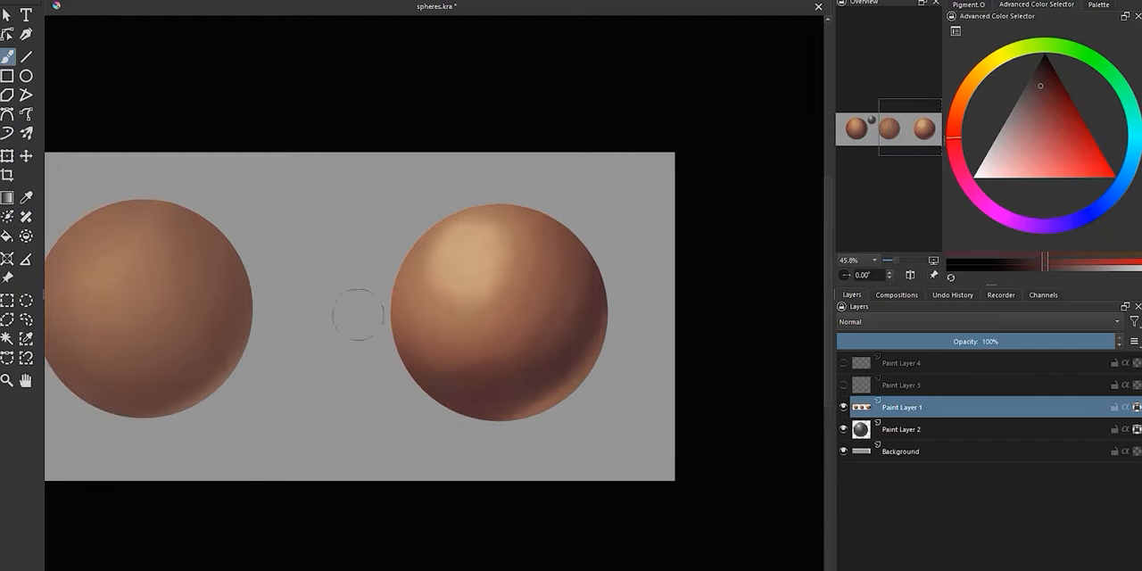
Hide Paint Layer 4's blue shadow-edge curves and return to the sphere's Paint Layer 1
{"action": "left_click", "coordinate": [1023, 168]}
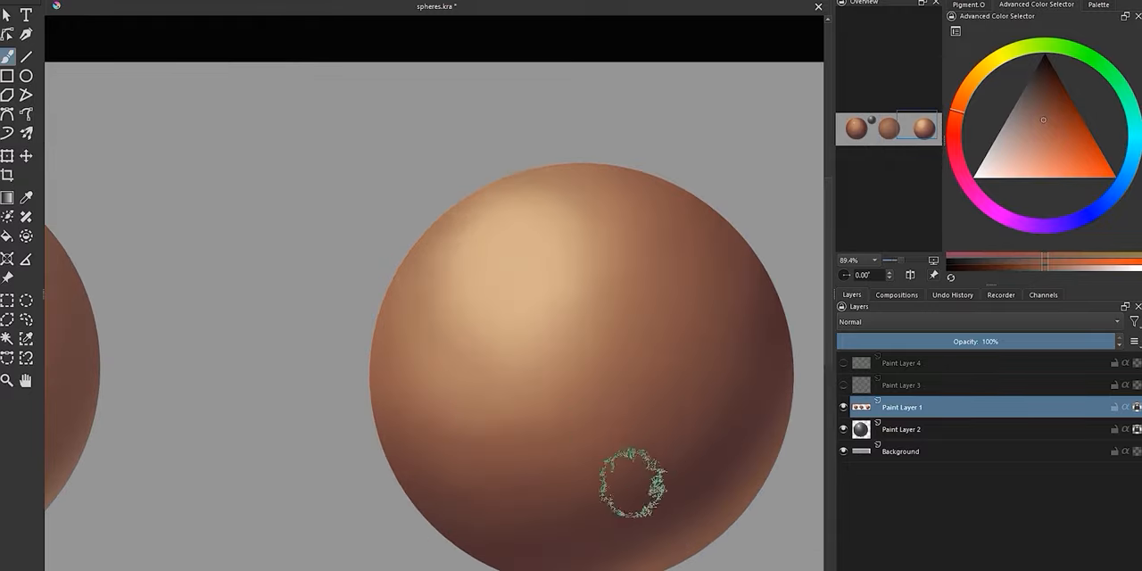
{"action": "scroll", "scroll_direction": "down", "scroll_amount": 3}
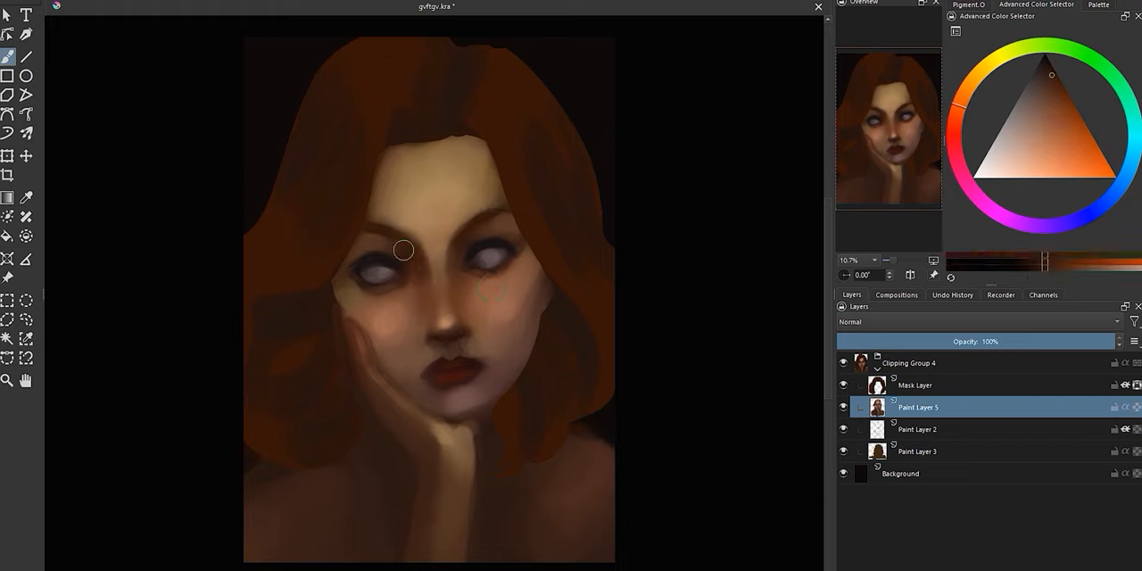
Paint shadow and highlight strands into the auburn hair framing her face on Paint Layer 1
{"action": "left_click_drag", "start_coordinate": [403, 250], "coordinate": [464, 289]}
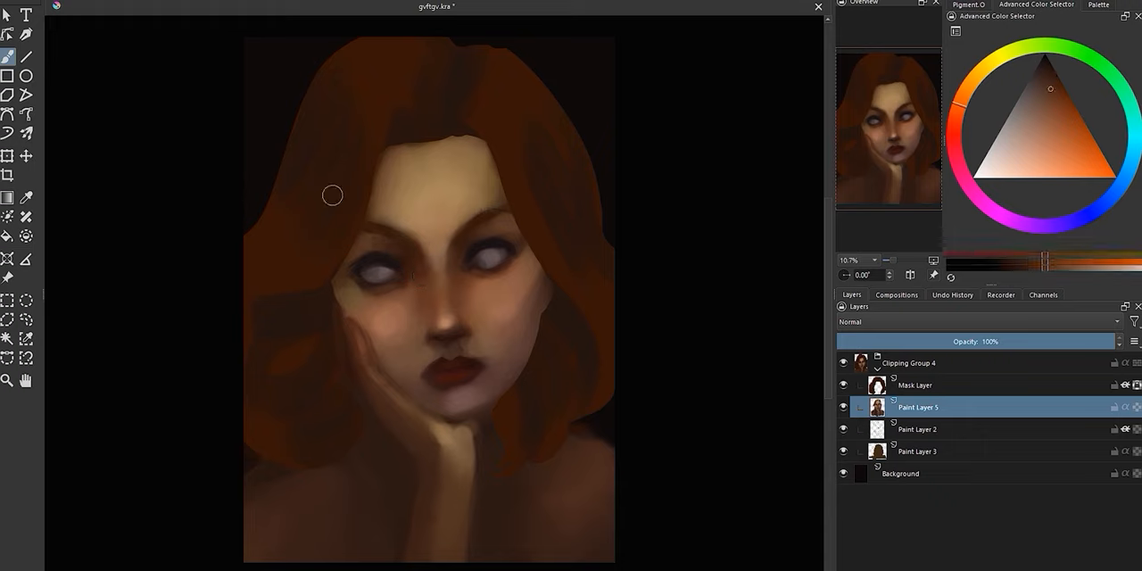
{"action": "left_click", "coordinate": [1042, 61]}
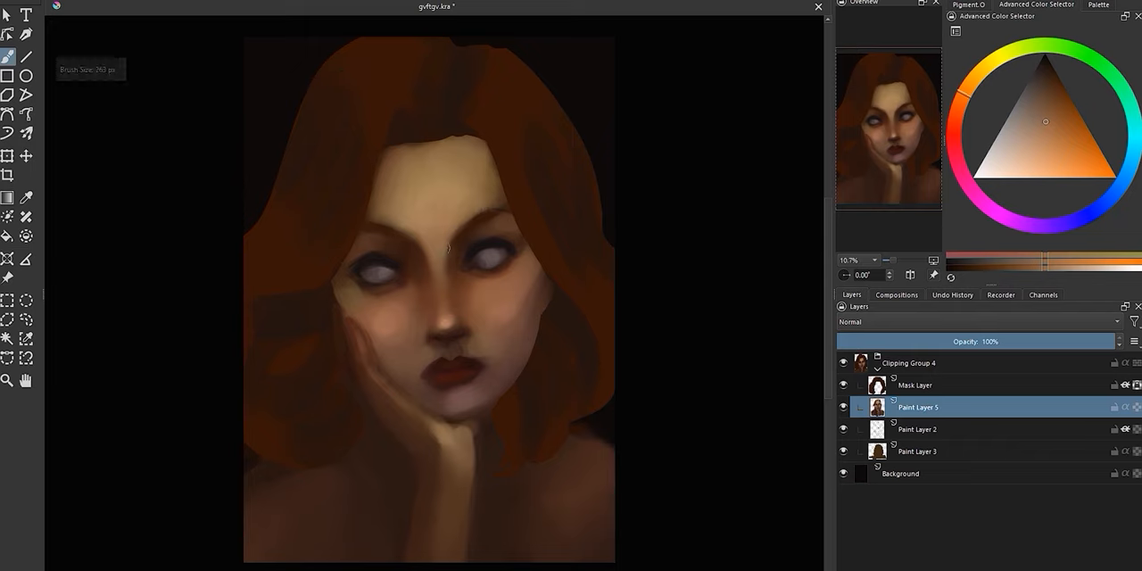
{"action": "left_click", "coordinate": [1042, 63]}
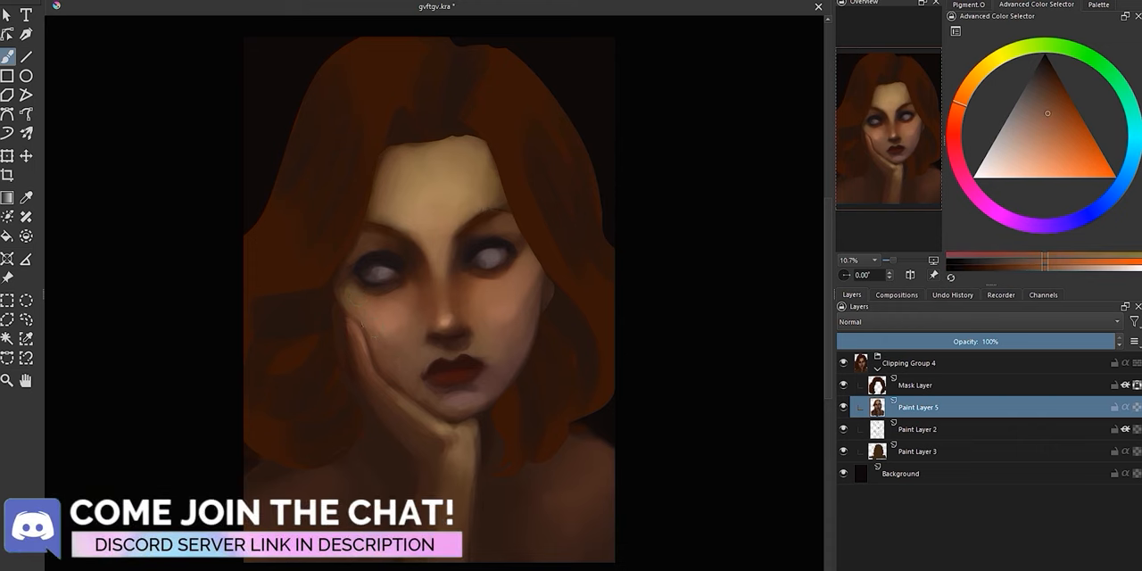
{"action": "mouse_move", "coordinate": [333, 225]}
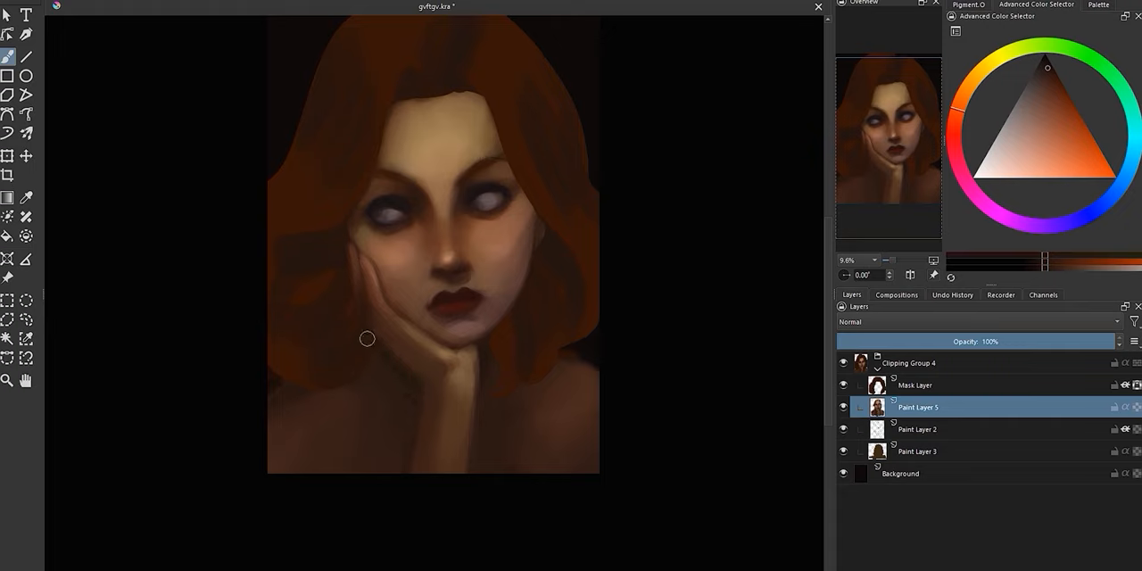
{"action": "mouse_move", "coordinate": [376, 393]}
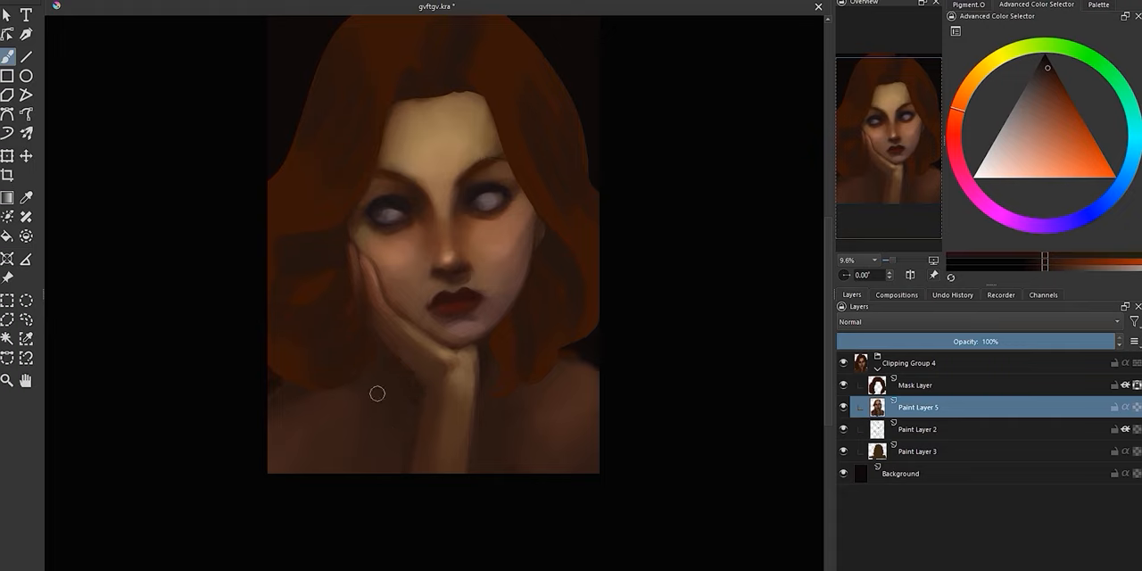
{"action": "mouse_move", "coordinate": [718, 361]}
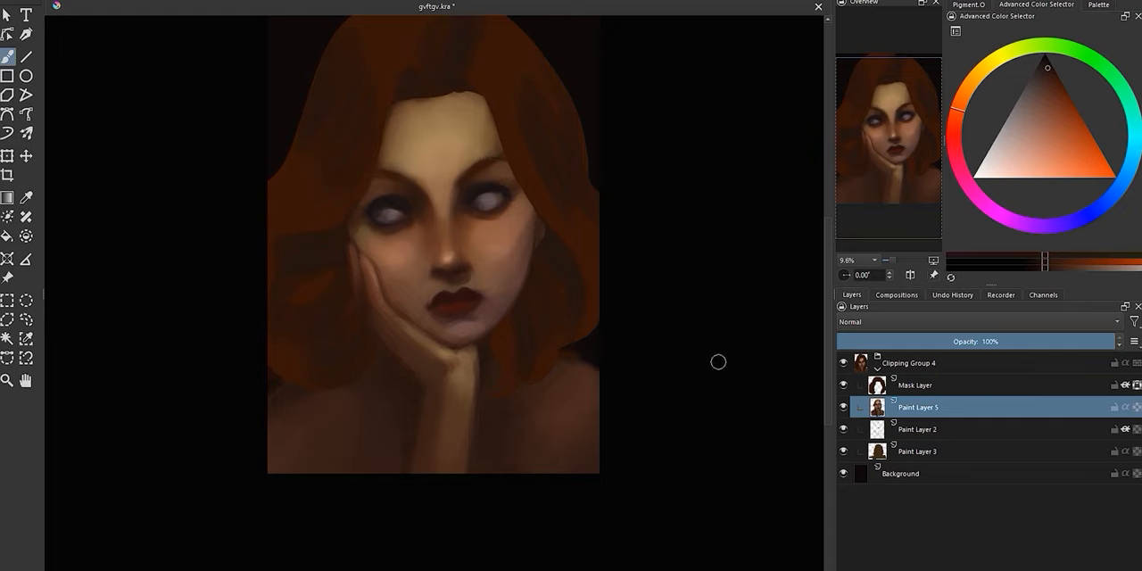
{"action": "left_click", "coordinate": [914, 386]}
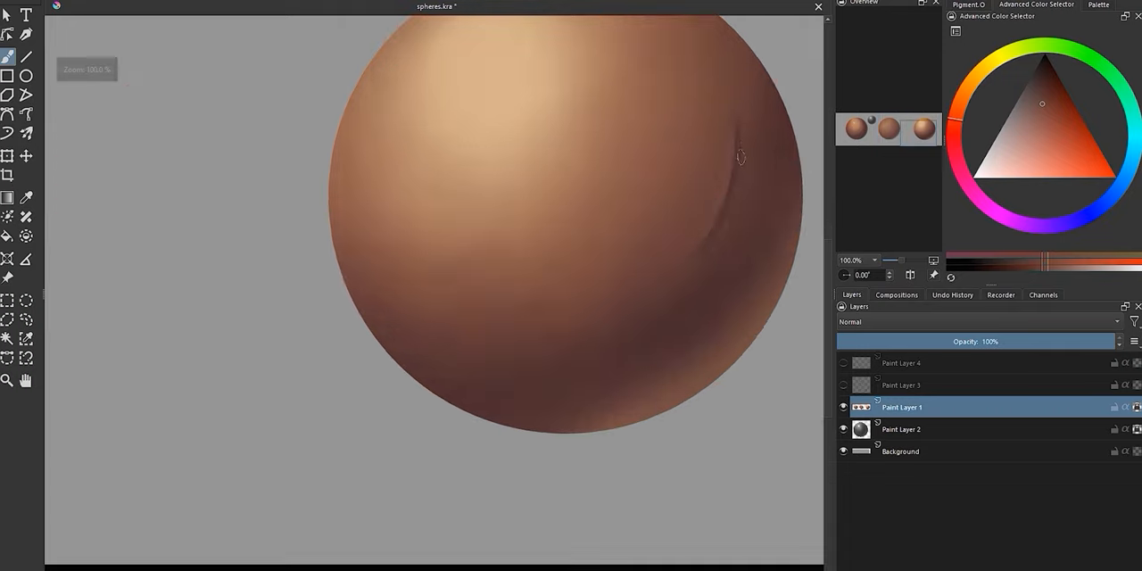
On new Paint Layer 4, paint grey-blue irises, smoother skin and richer red hair
{"action": "left_click_drag", "start_coordinate": [741, 158], "coordinate": [705, 241]}
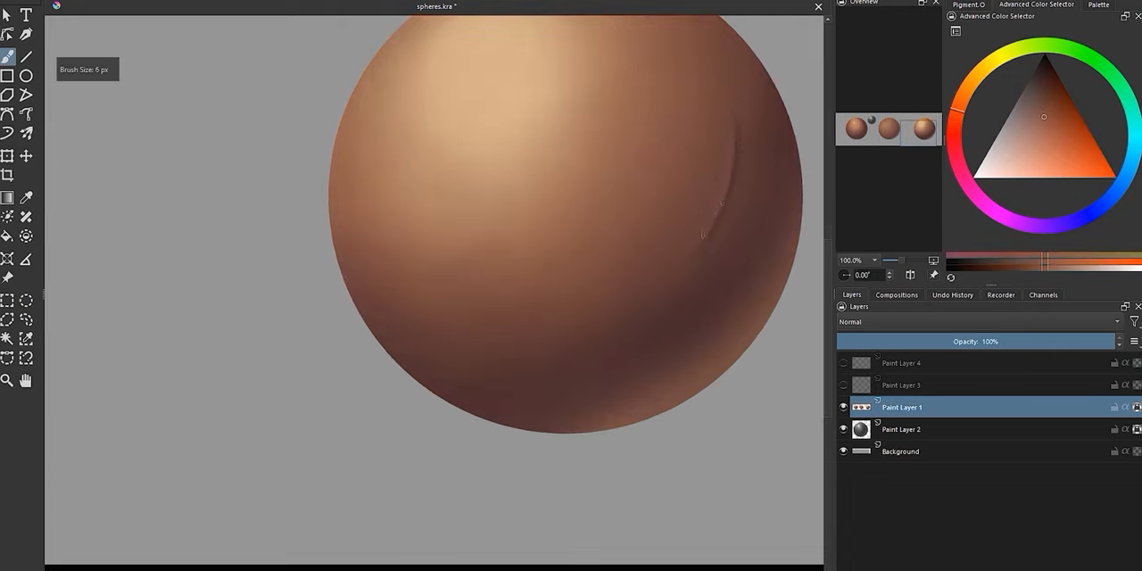
{"action": "scroll", "scroll_direction": "down", "scroll_amount": 3}
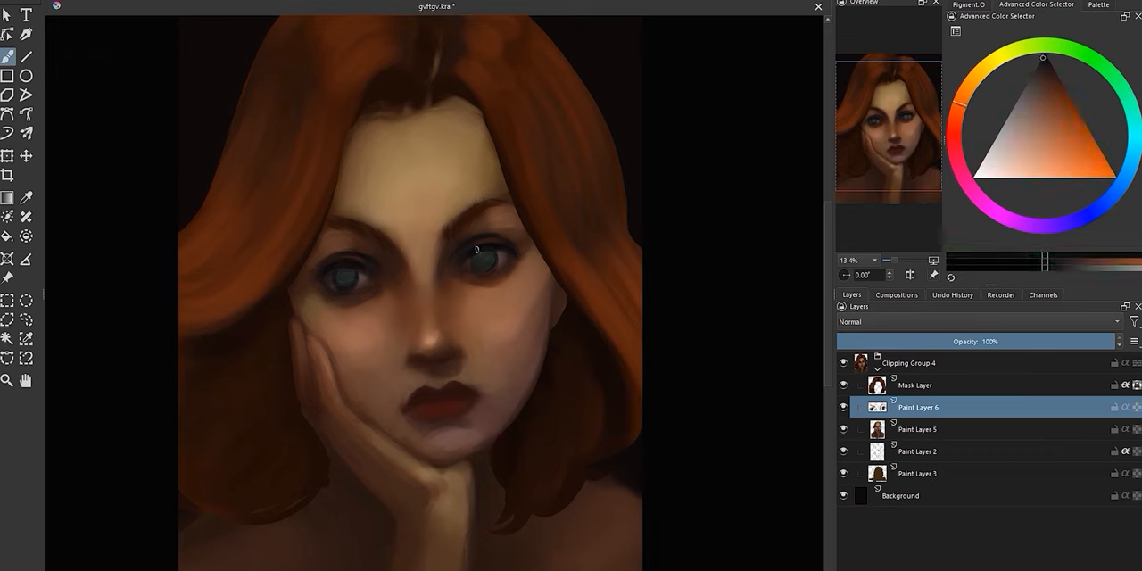
Sample the iris, pick a teal tone in the Advanced Color Selector and brighten the eyes with catchlights
{"action": "left_click", "coordinate": [1038, 93]}
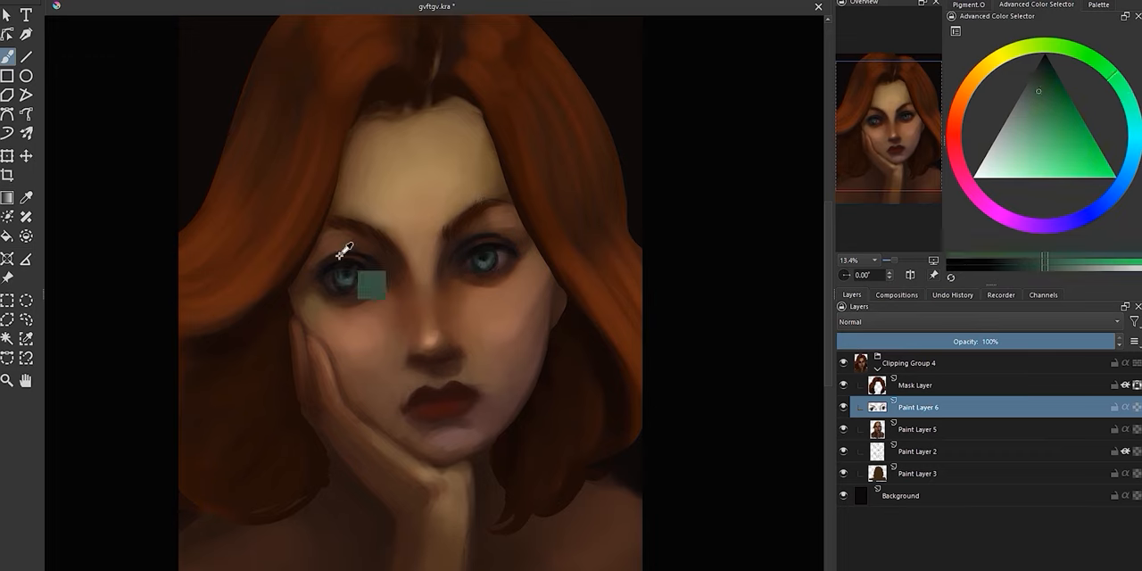
{"action": "left_click", "coordinate": [1042, 62]}
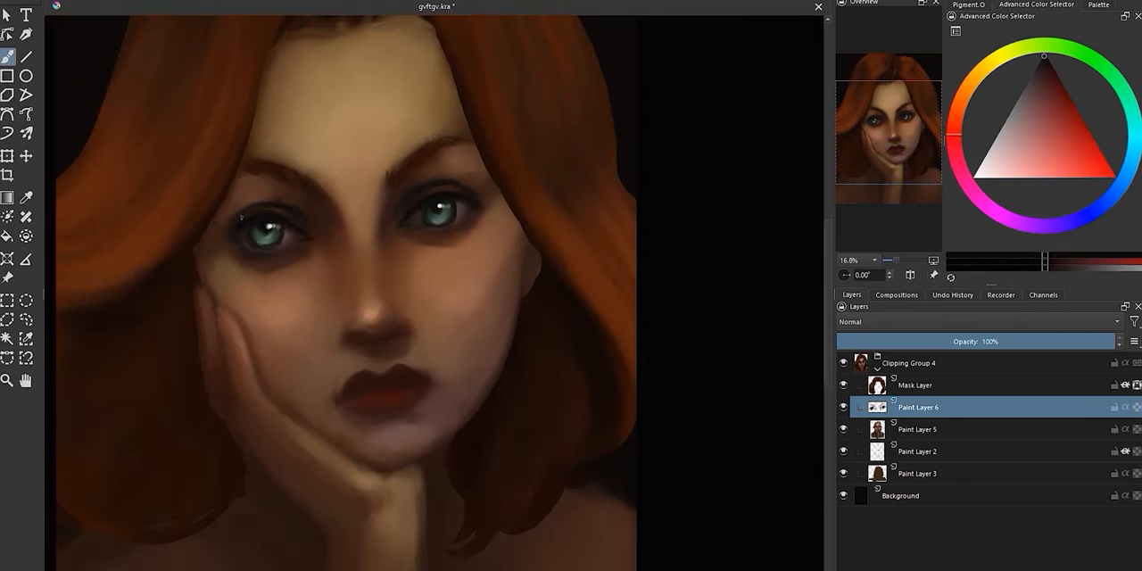
{"action": "left_click", "coordinate": [1017, 121]}
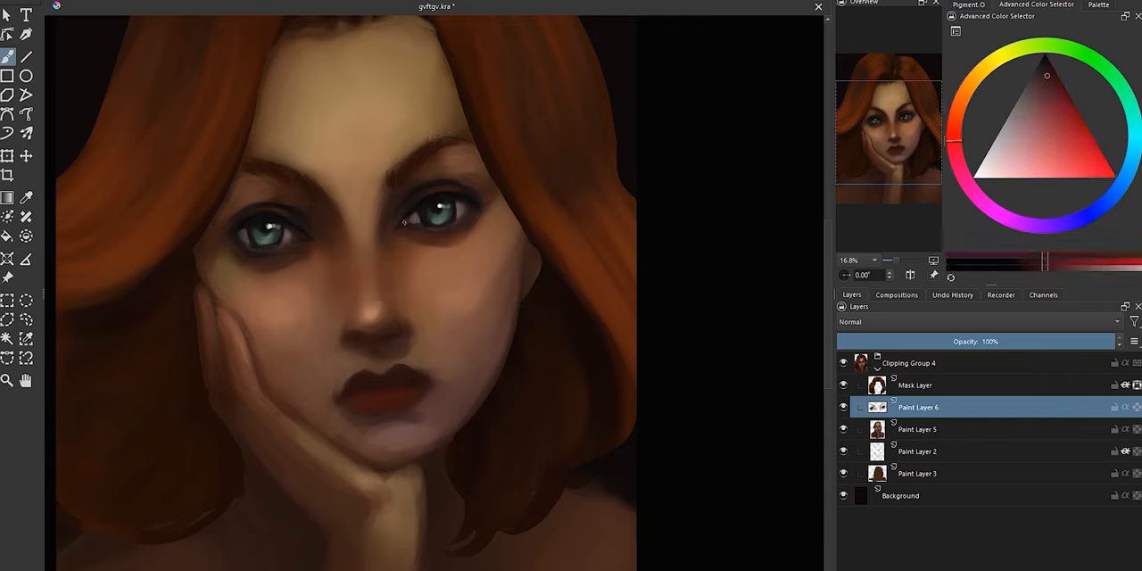
{"action": "left_click", "coordinate": [1051, 73]}
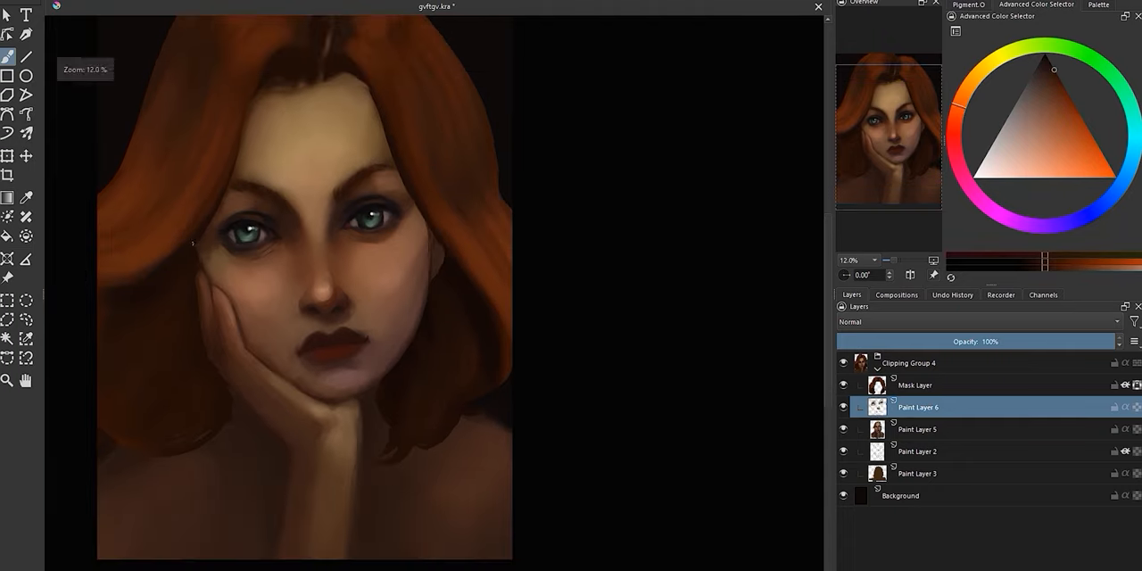
{"action": "scroll", "scroll_direction": "down", "scroll_amount": 3}
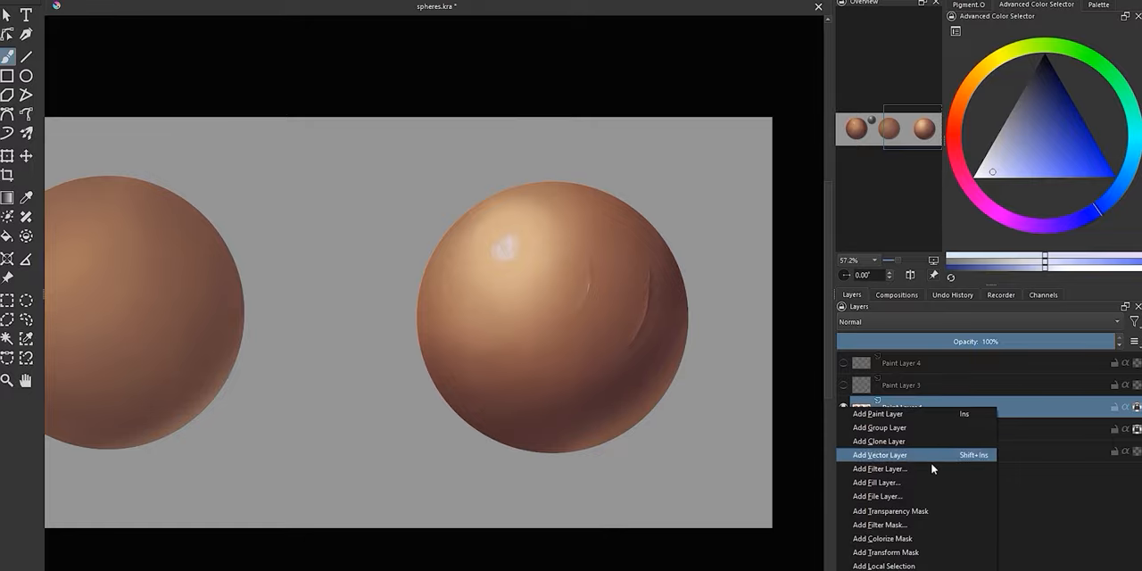
Add a pattern fill layer with a grainy noise pattern above the spheres
{"action": "left_click", "coordinate": [876, 481]}
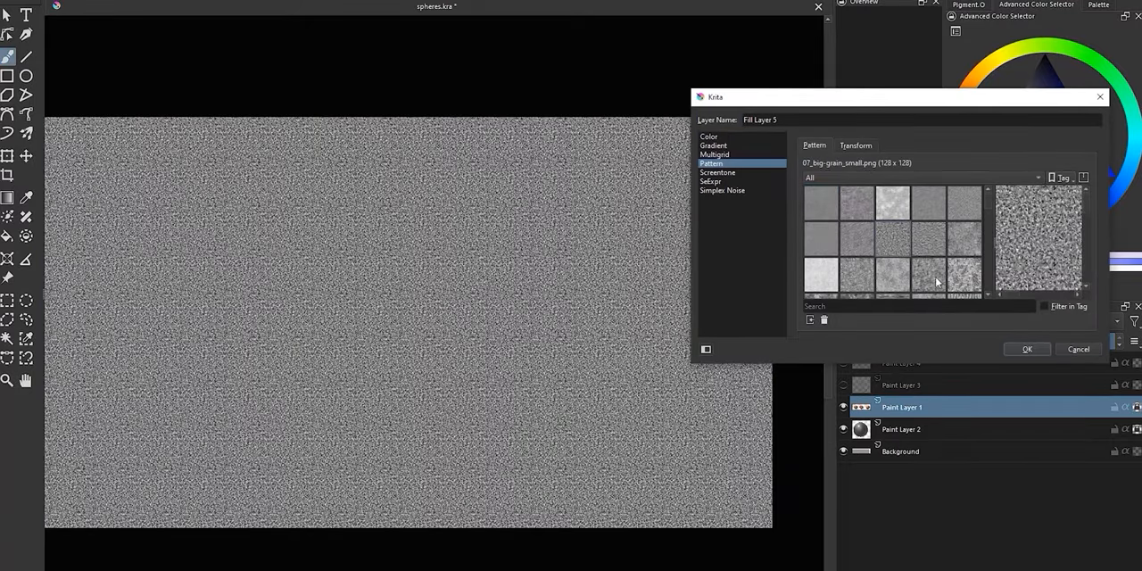
{"action": "left_click", "coordinate": [1028, 350]}
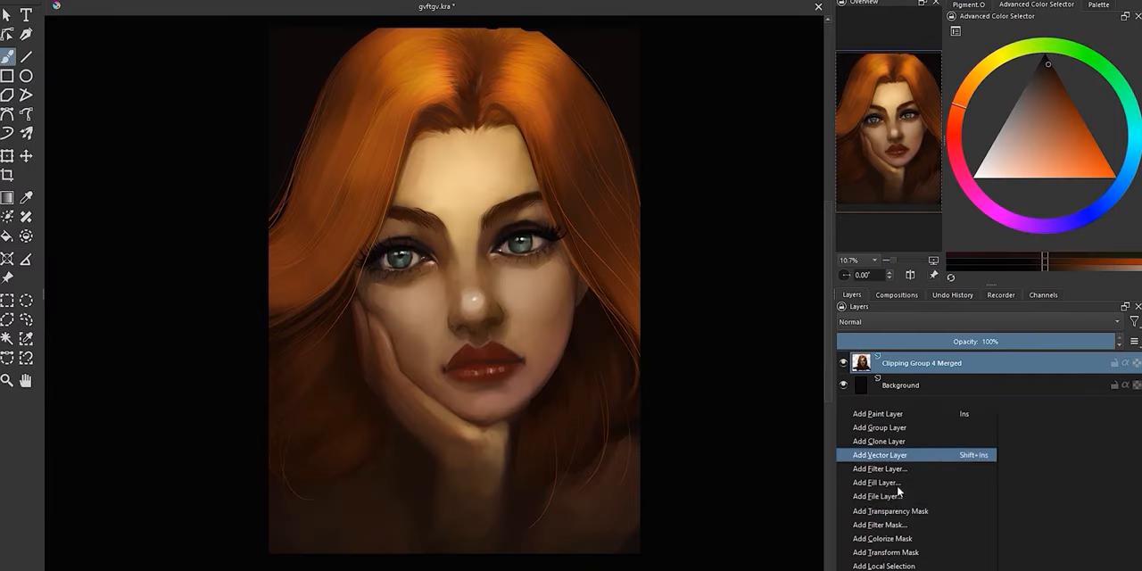
Add a noise pattern fill layer in Soft Light at reduced opacity with a transparency mask over the portrait
{"action": "left_click", "coordinate": [876, 482]}
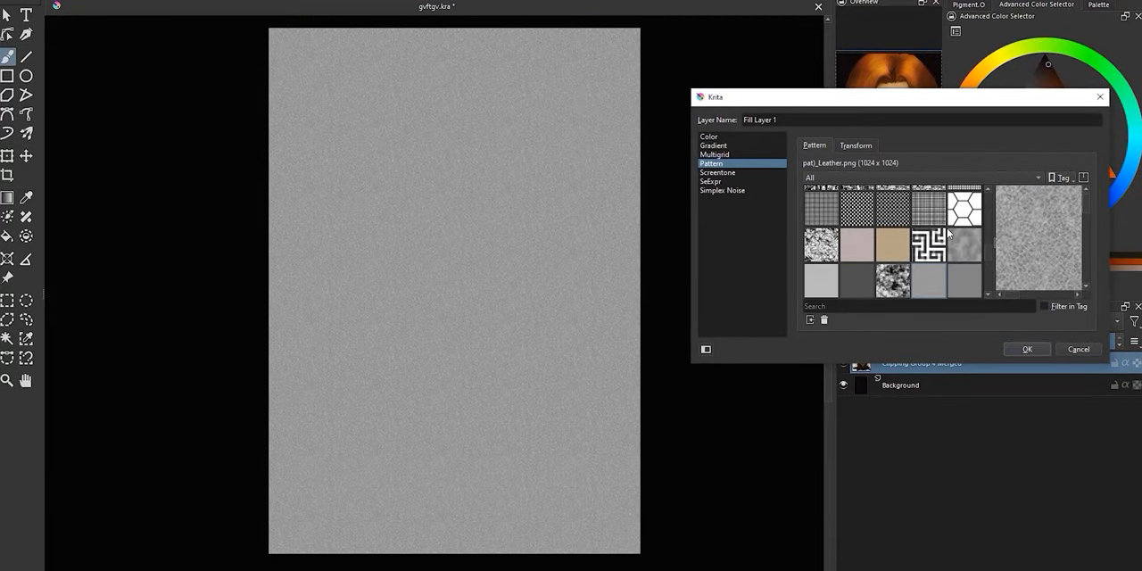
{"action": "left_click", "coordinate": [855, 145]}
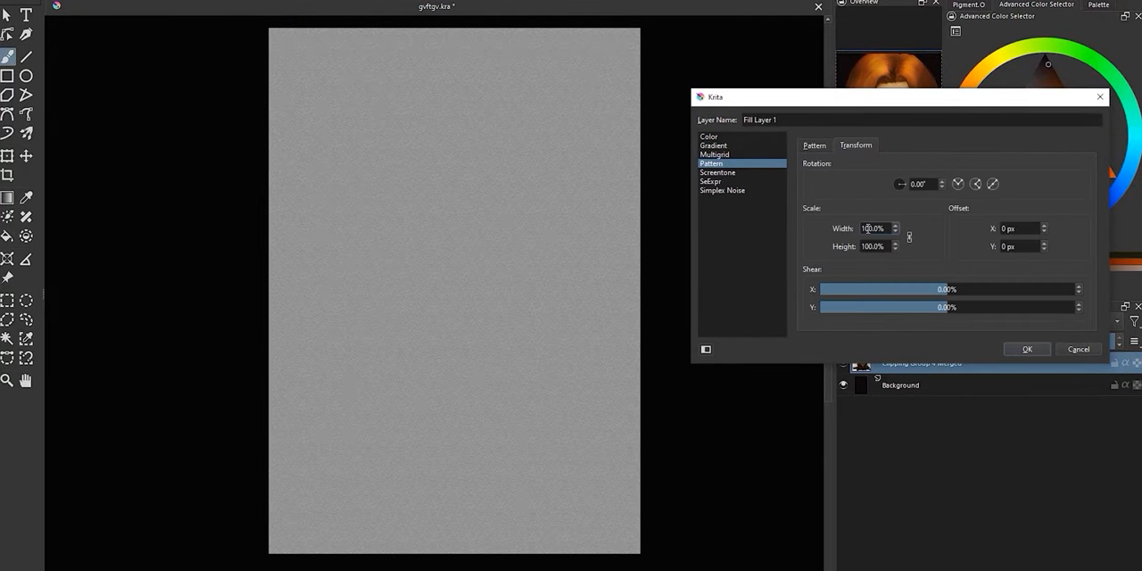
{"action": "left_click", "coordinate": [1026, 349]}
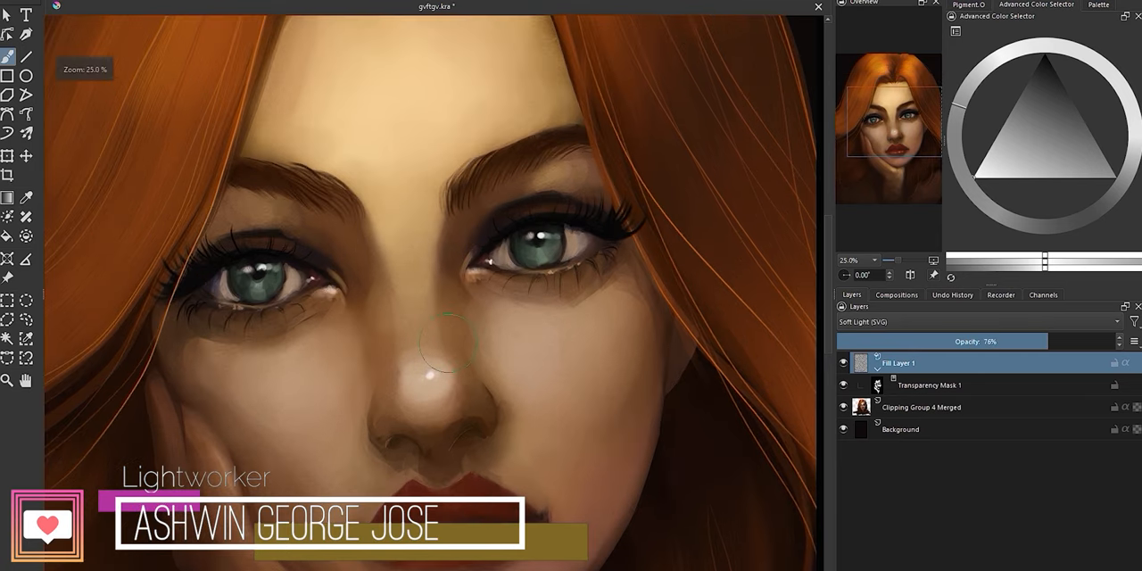
{"action": "left_click", "coordinate": [928, 385]}
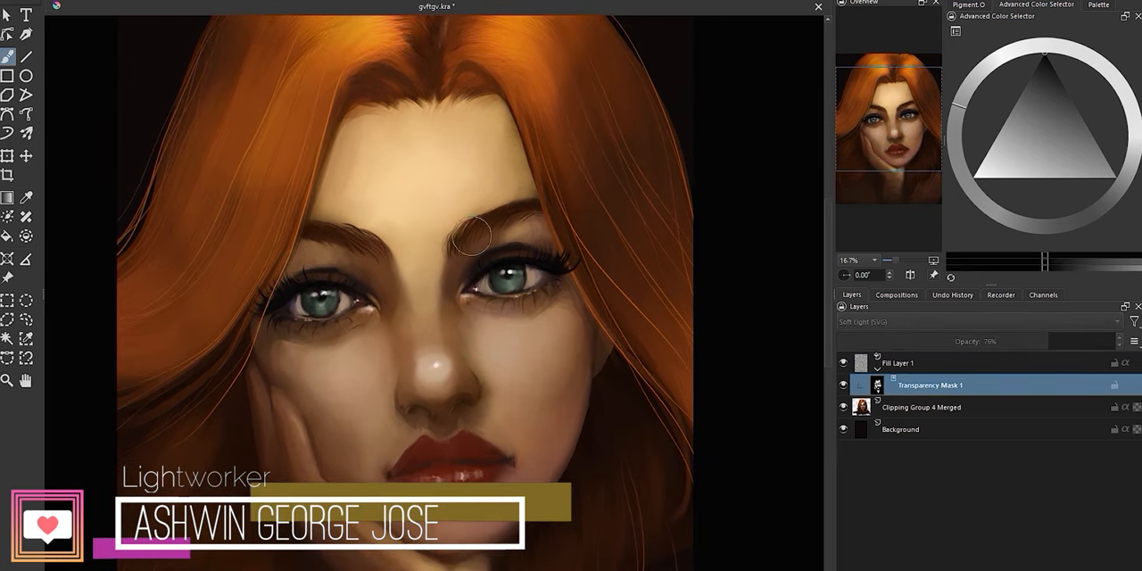